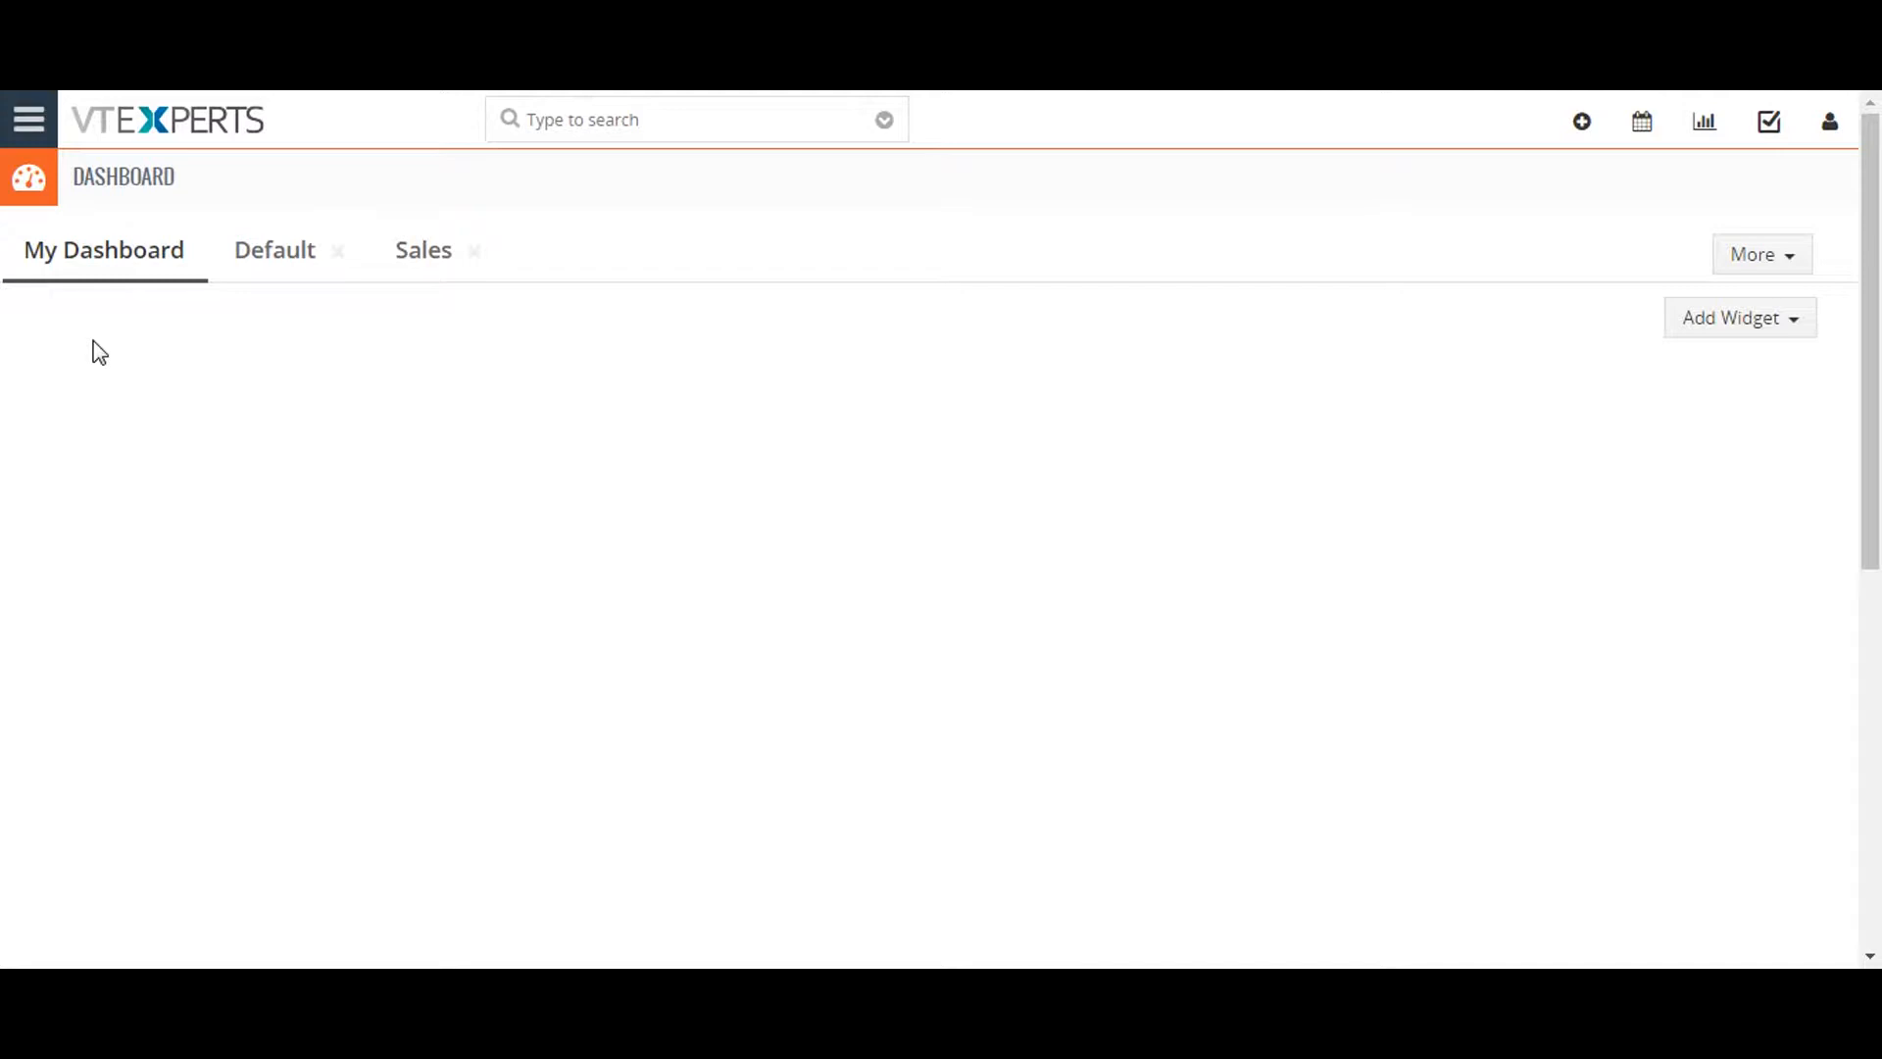
mouse_move(100, 349)
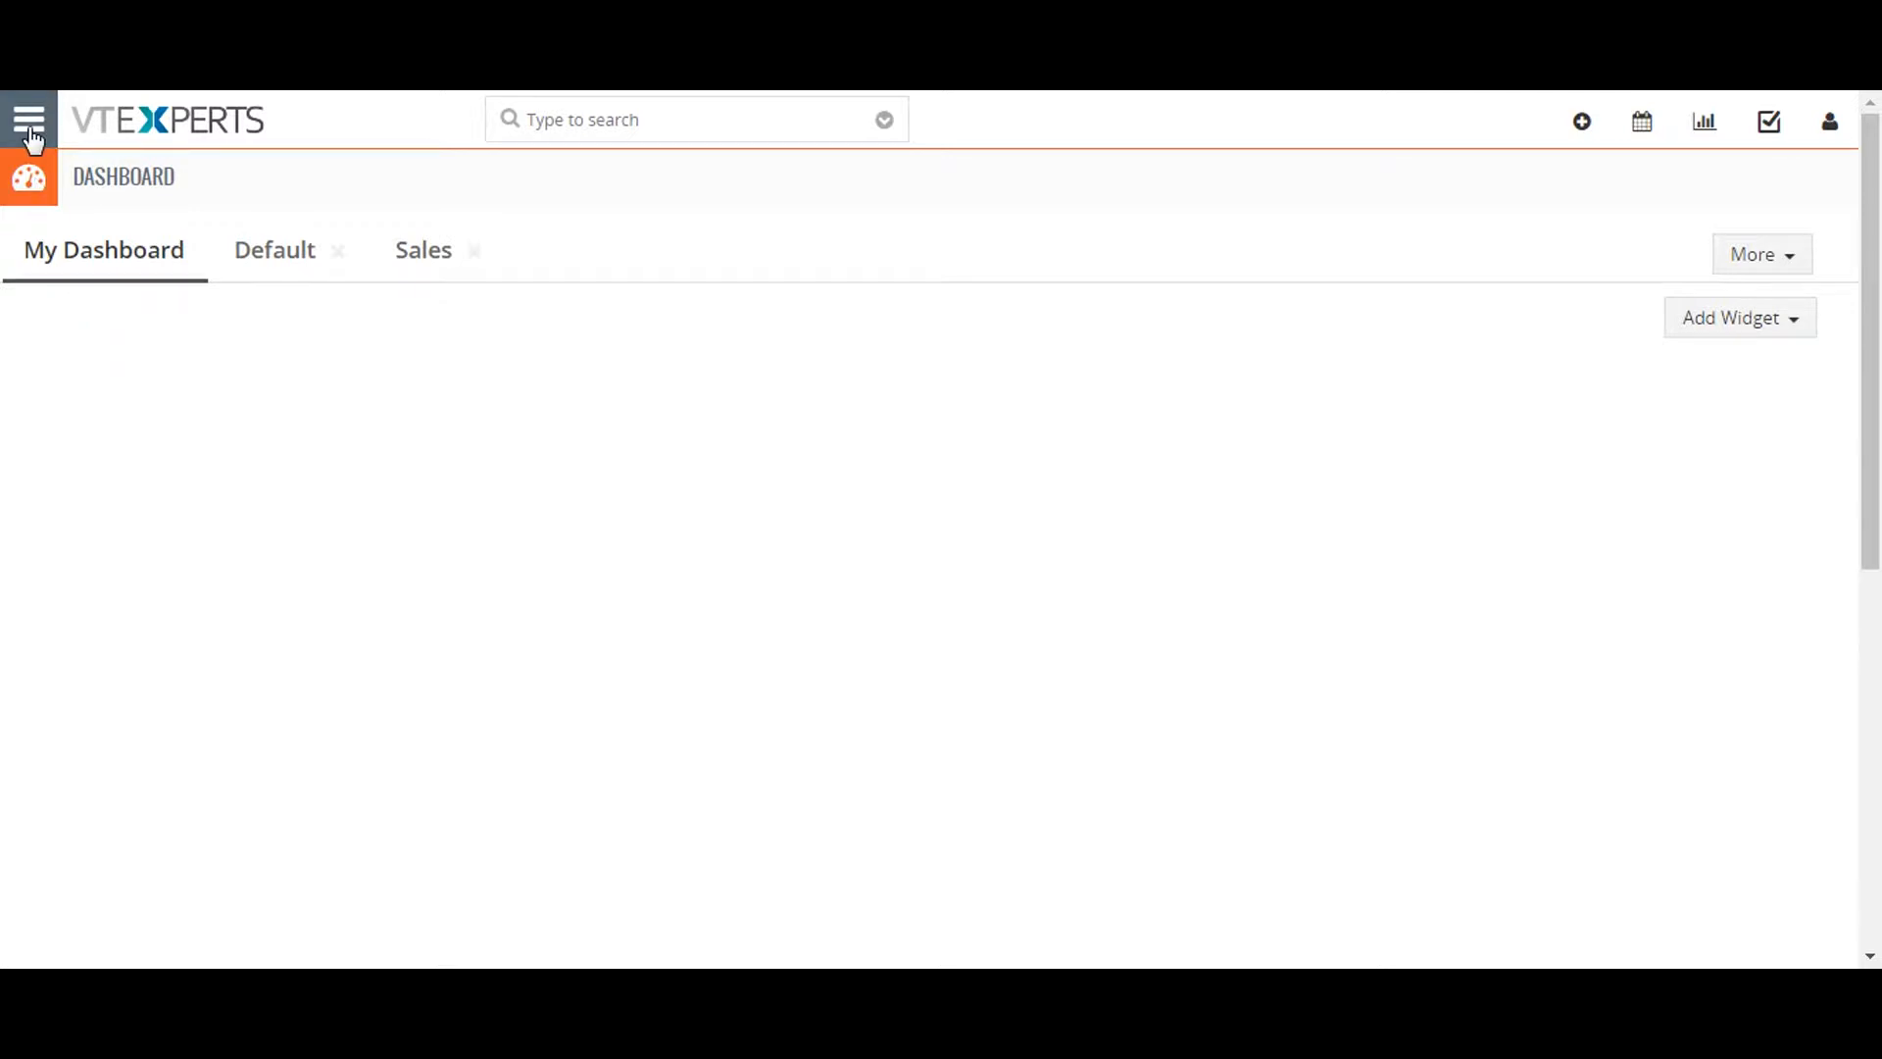
- Open Contacts and launch Find Duplicates from the More menu
left_click(29, 118)
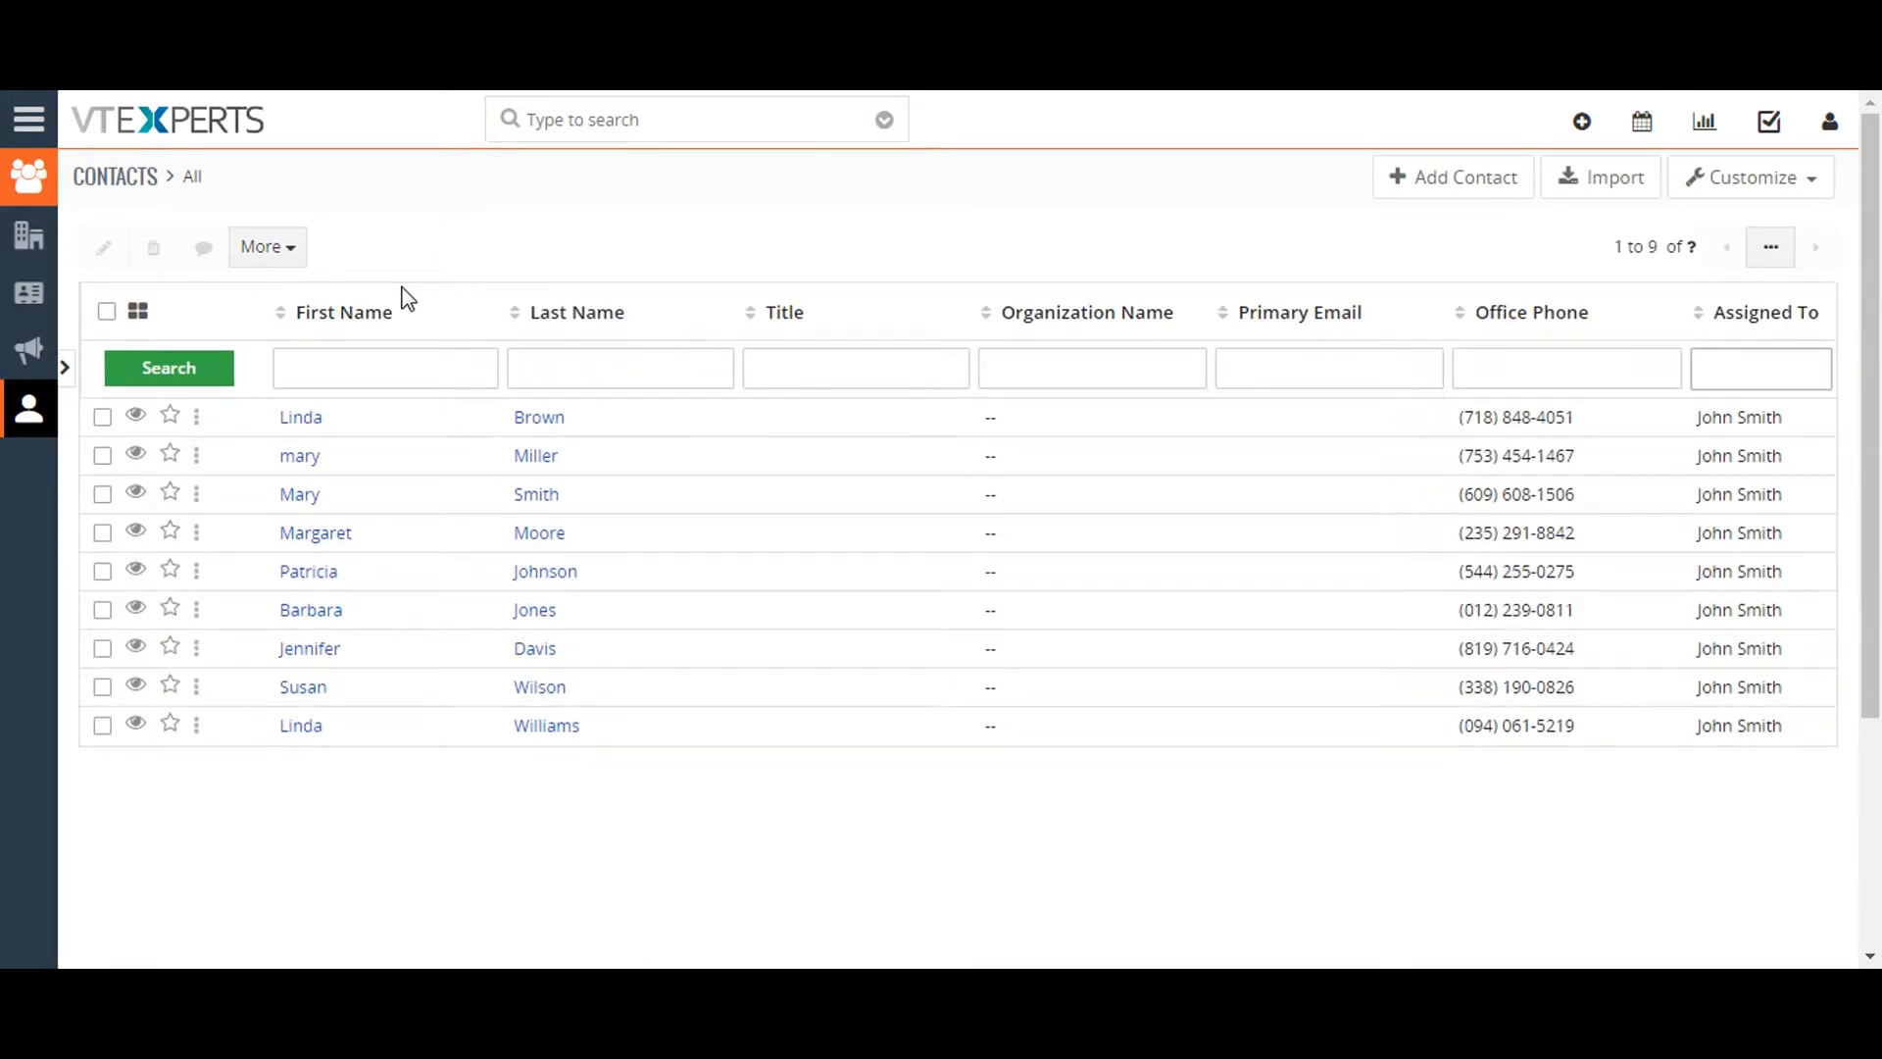
mouse_move(369, 277)
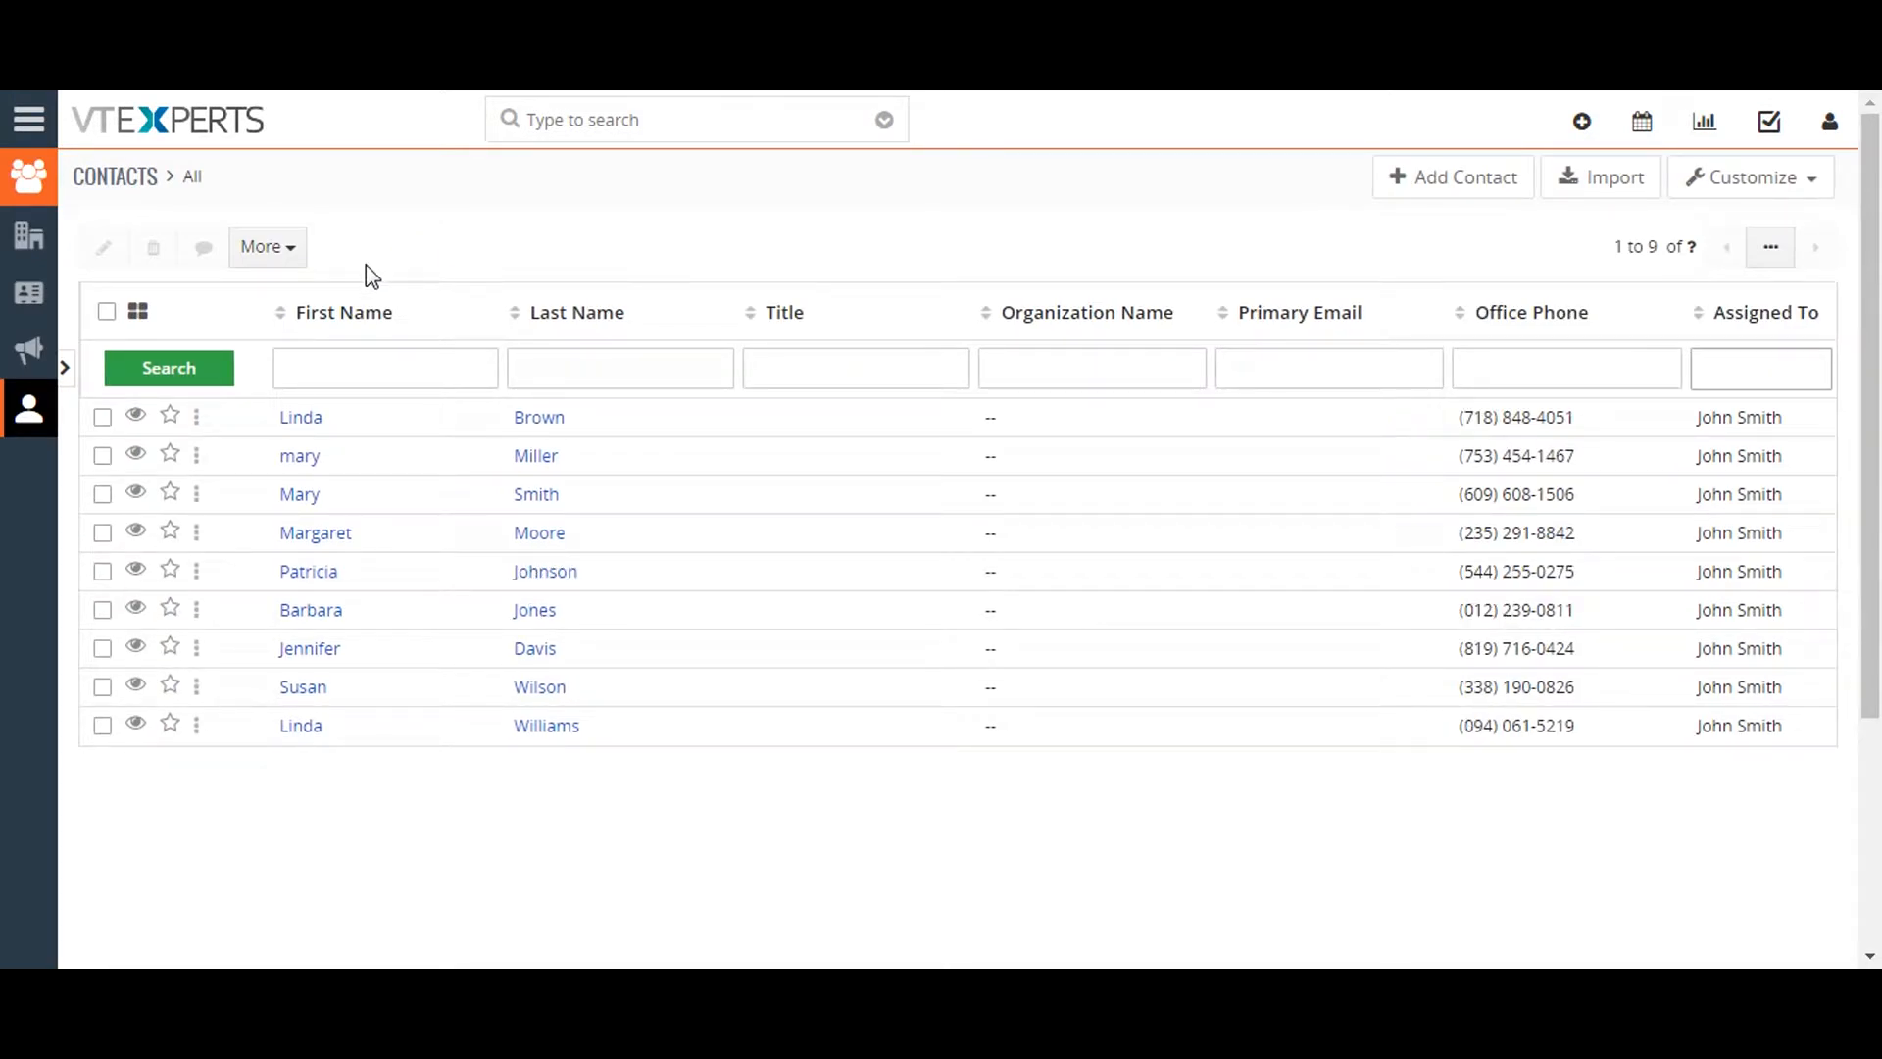
left_click(267, 246)
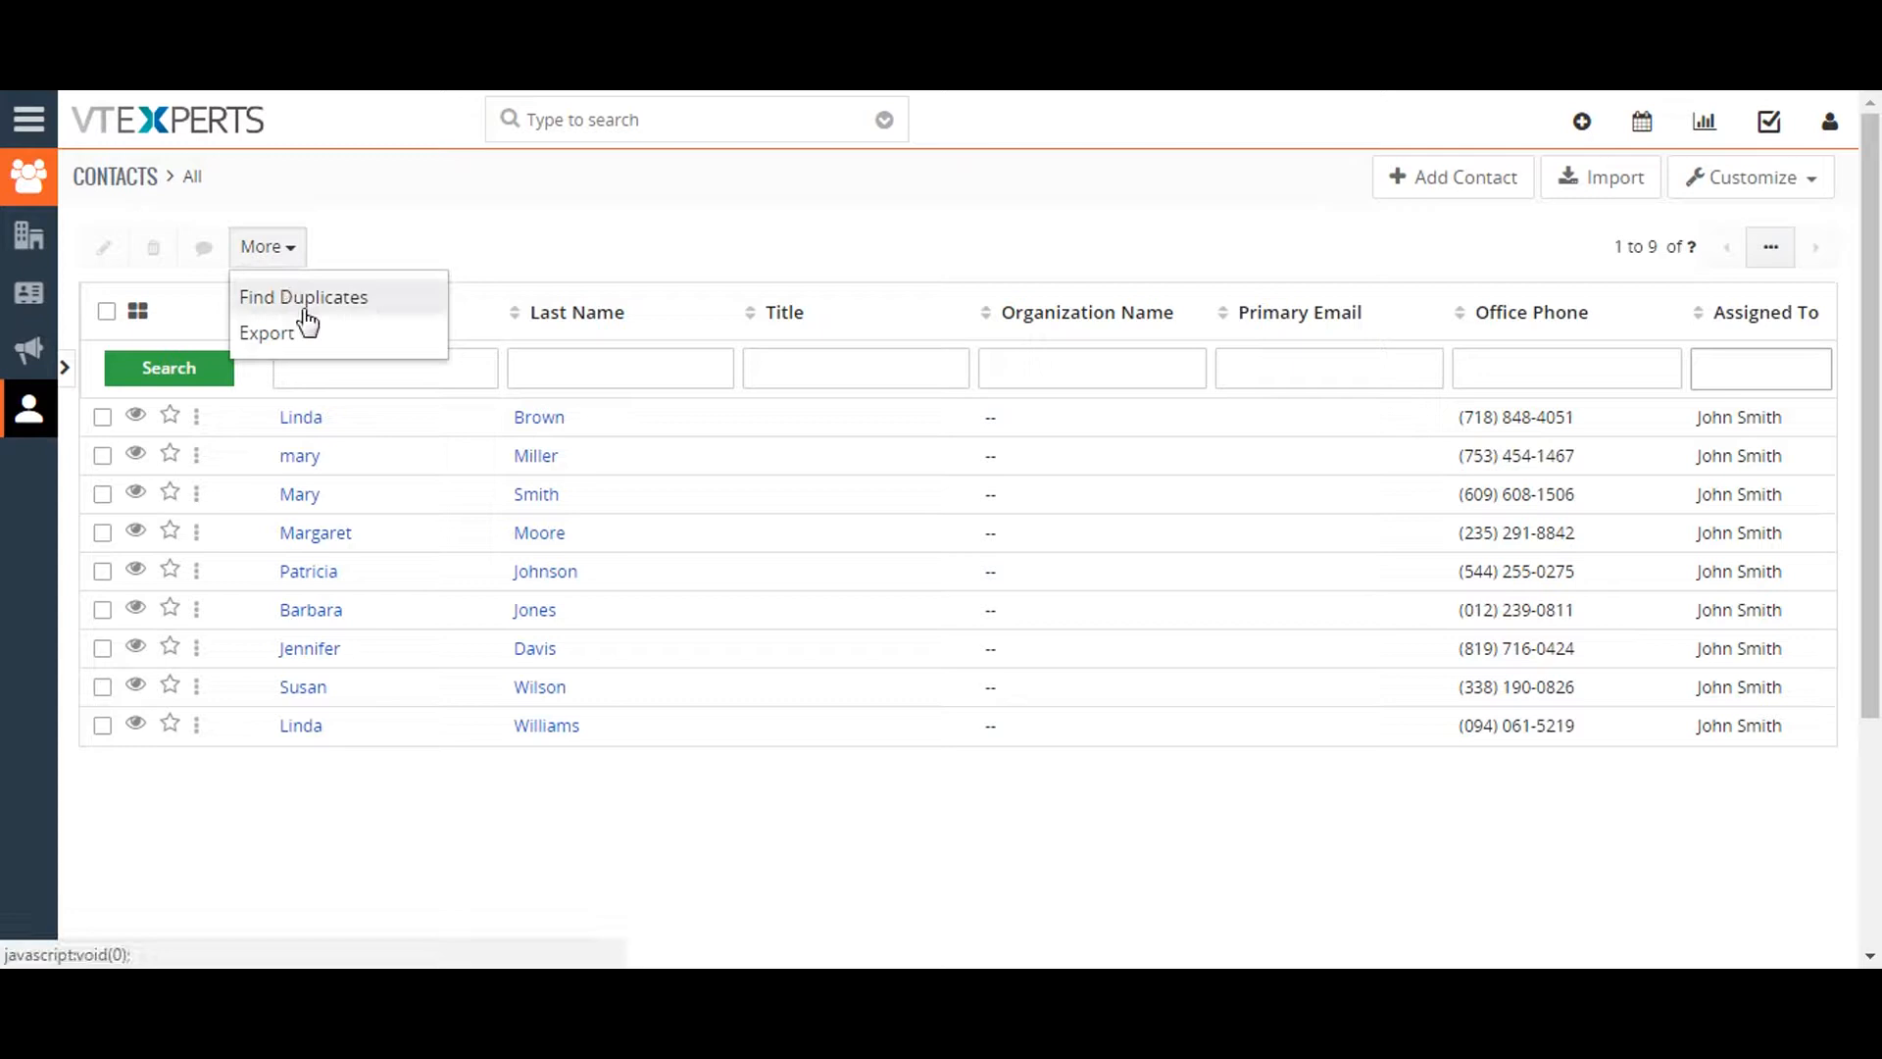
left_click(303, 296)
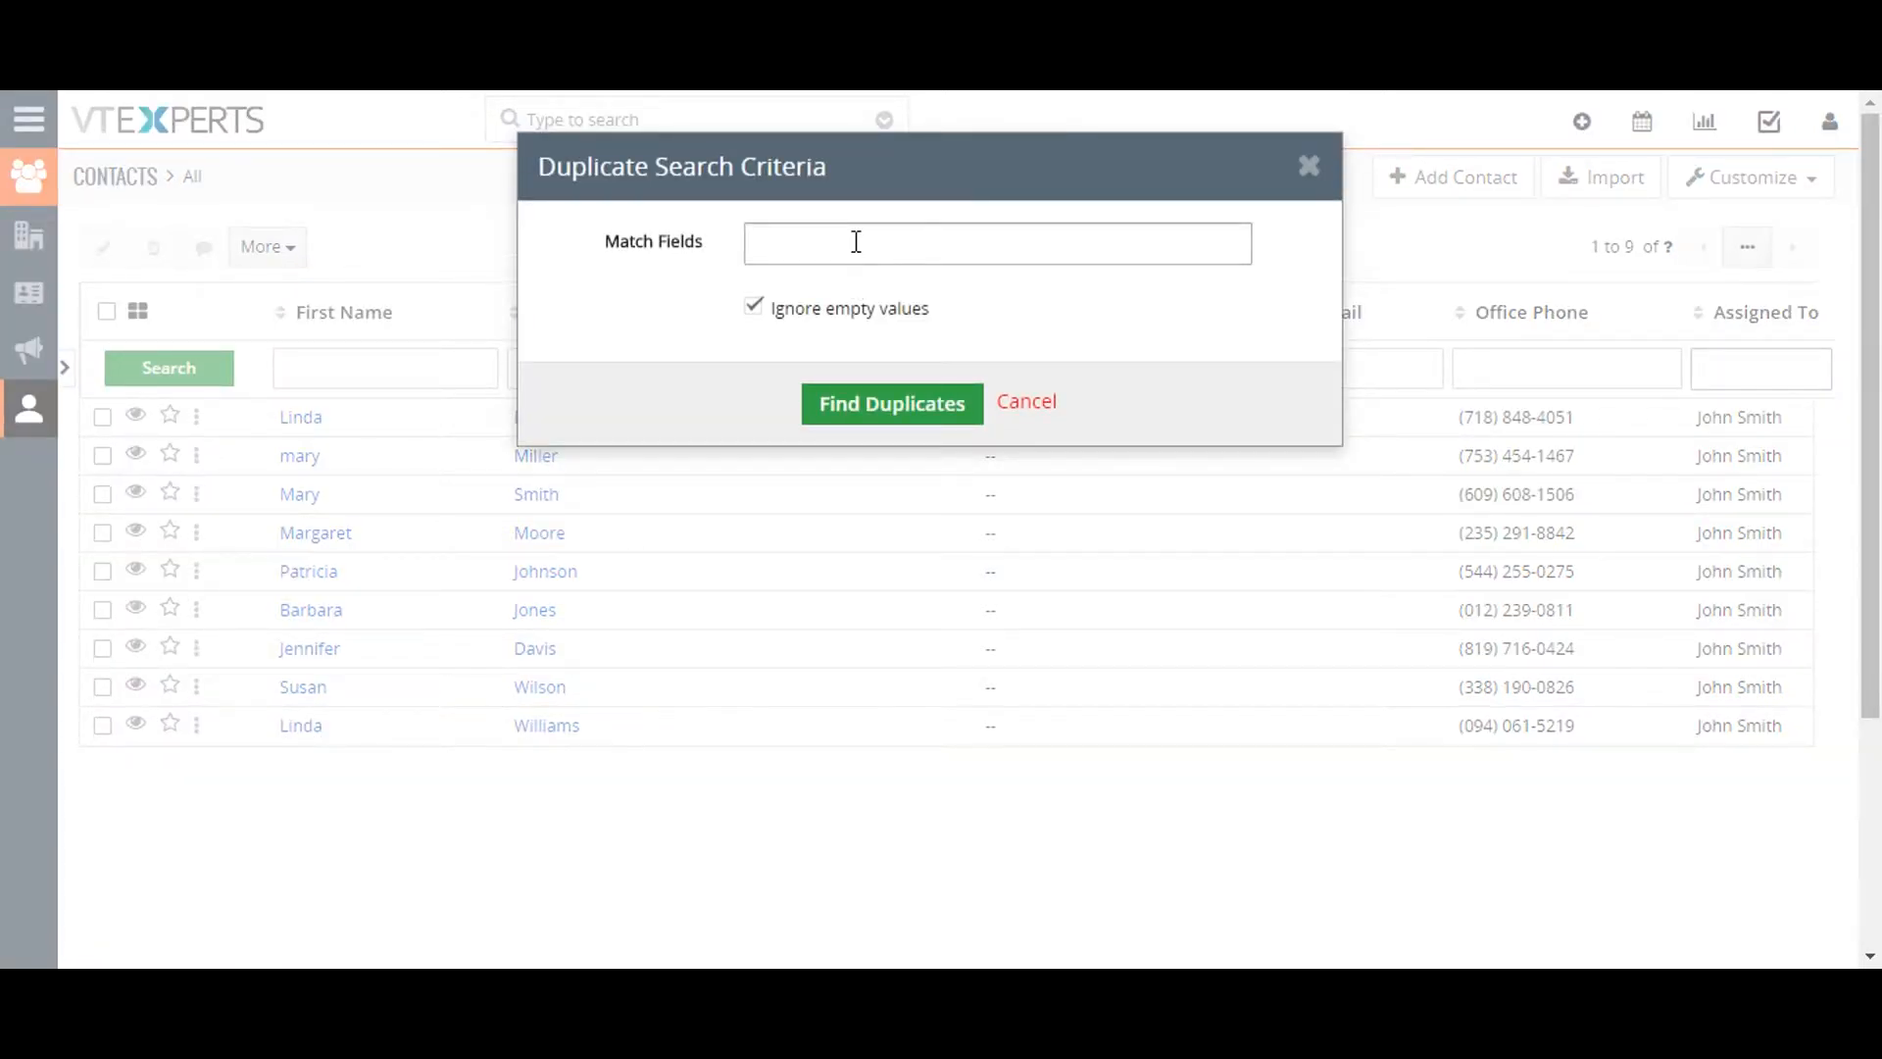
- Search for duplicate contacts matched on First Name, yielding Linda and Mary pairs
left_click(996, 242)
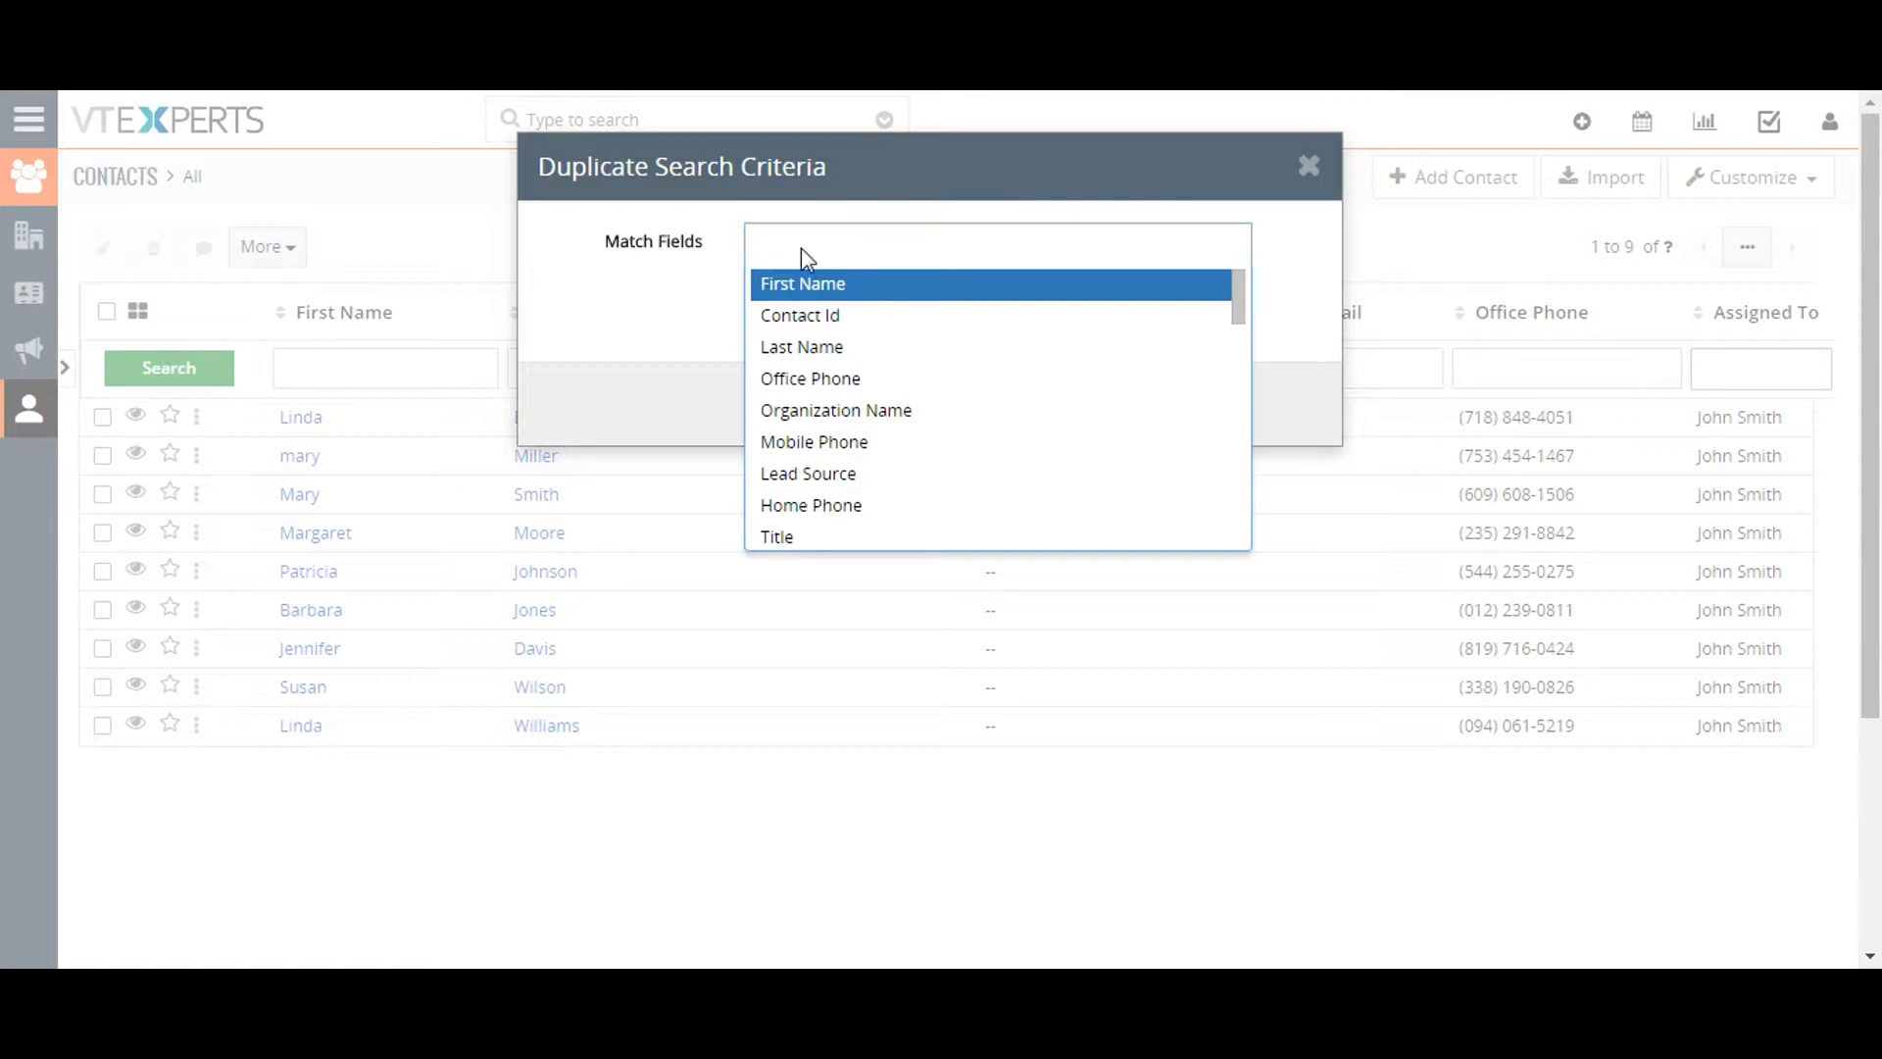
left_click(802, 283)
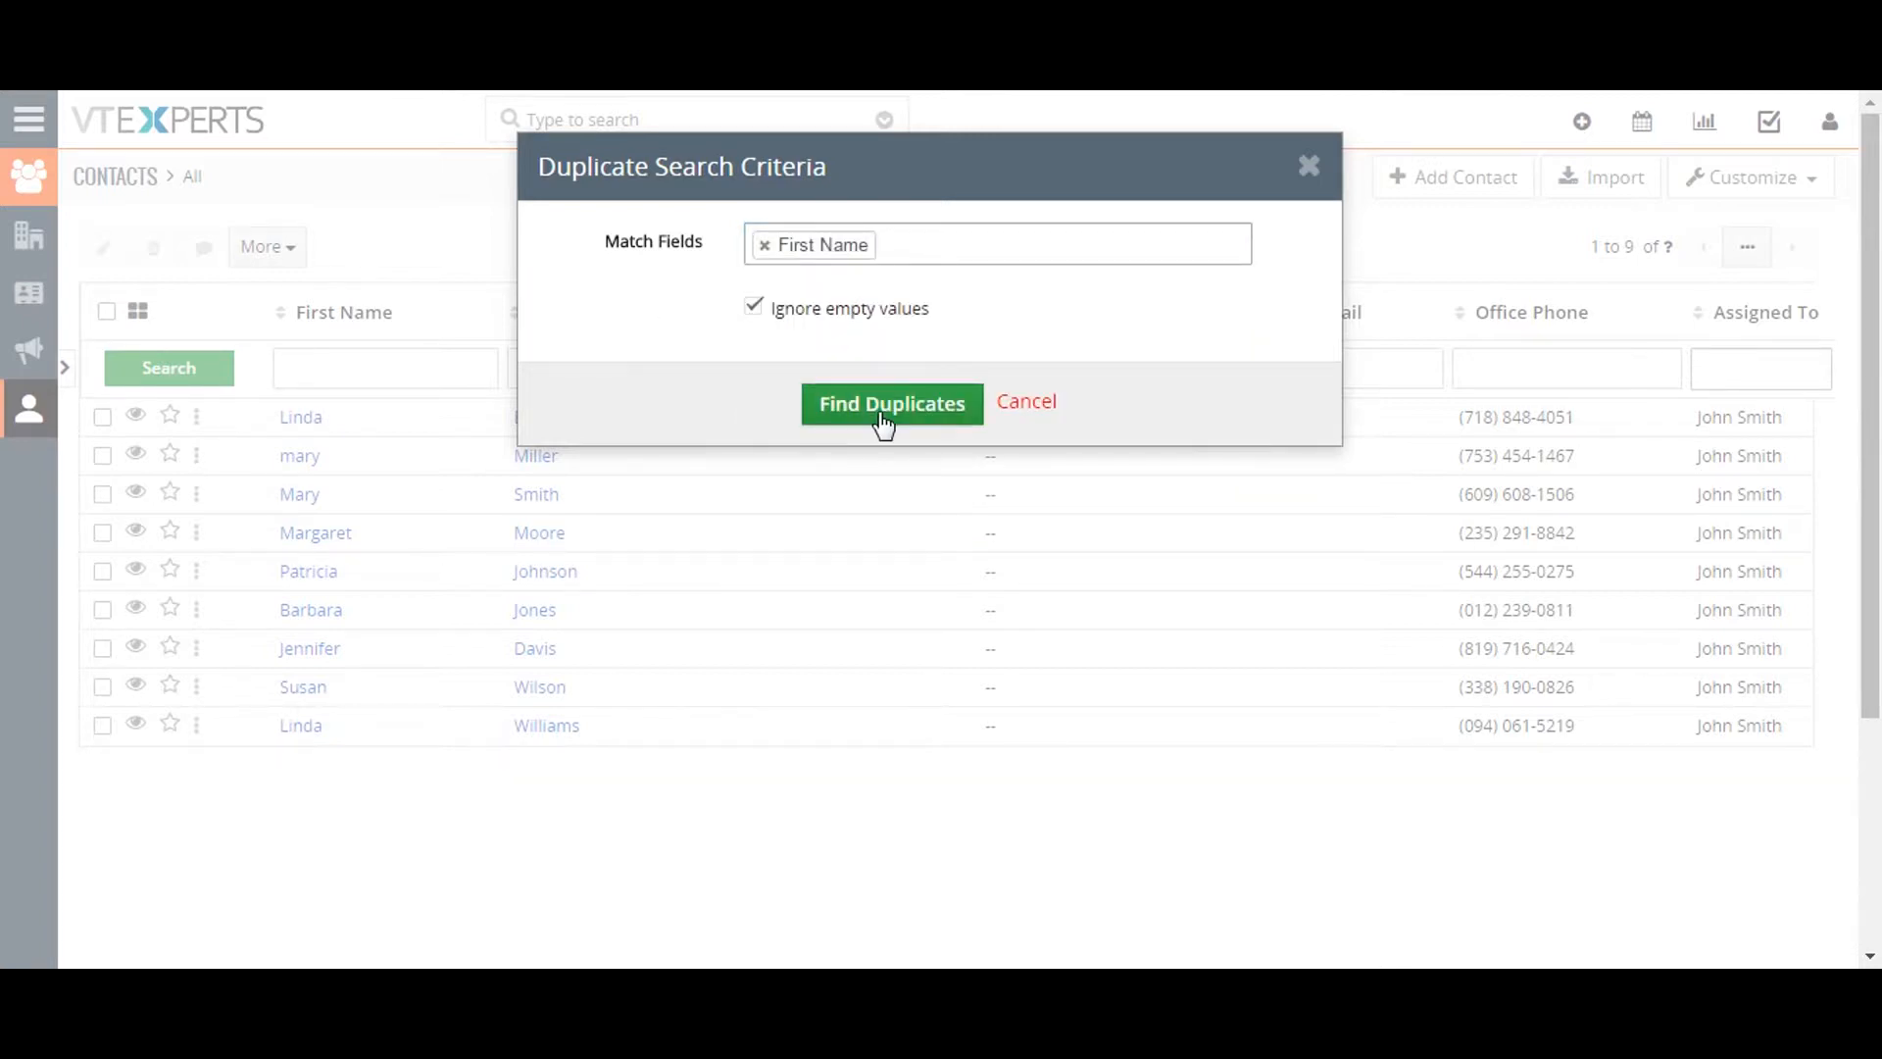
left_click(892, 402)
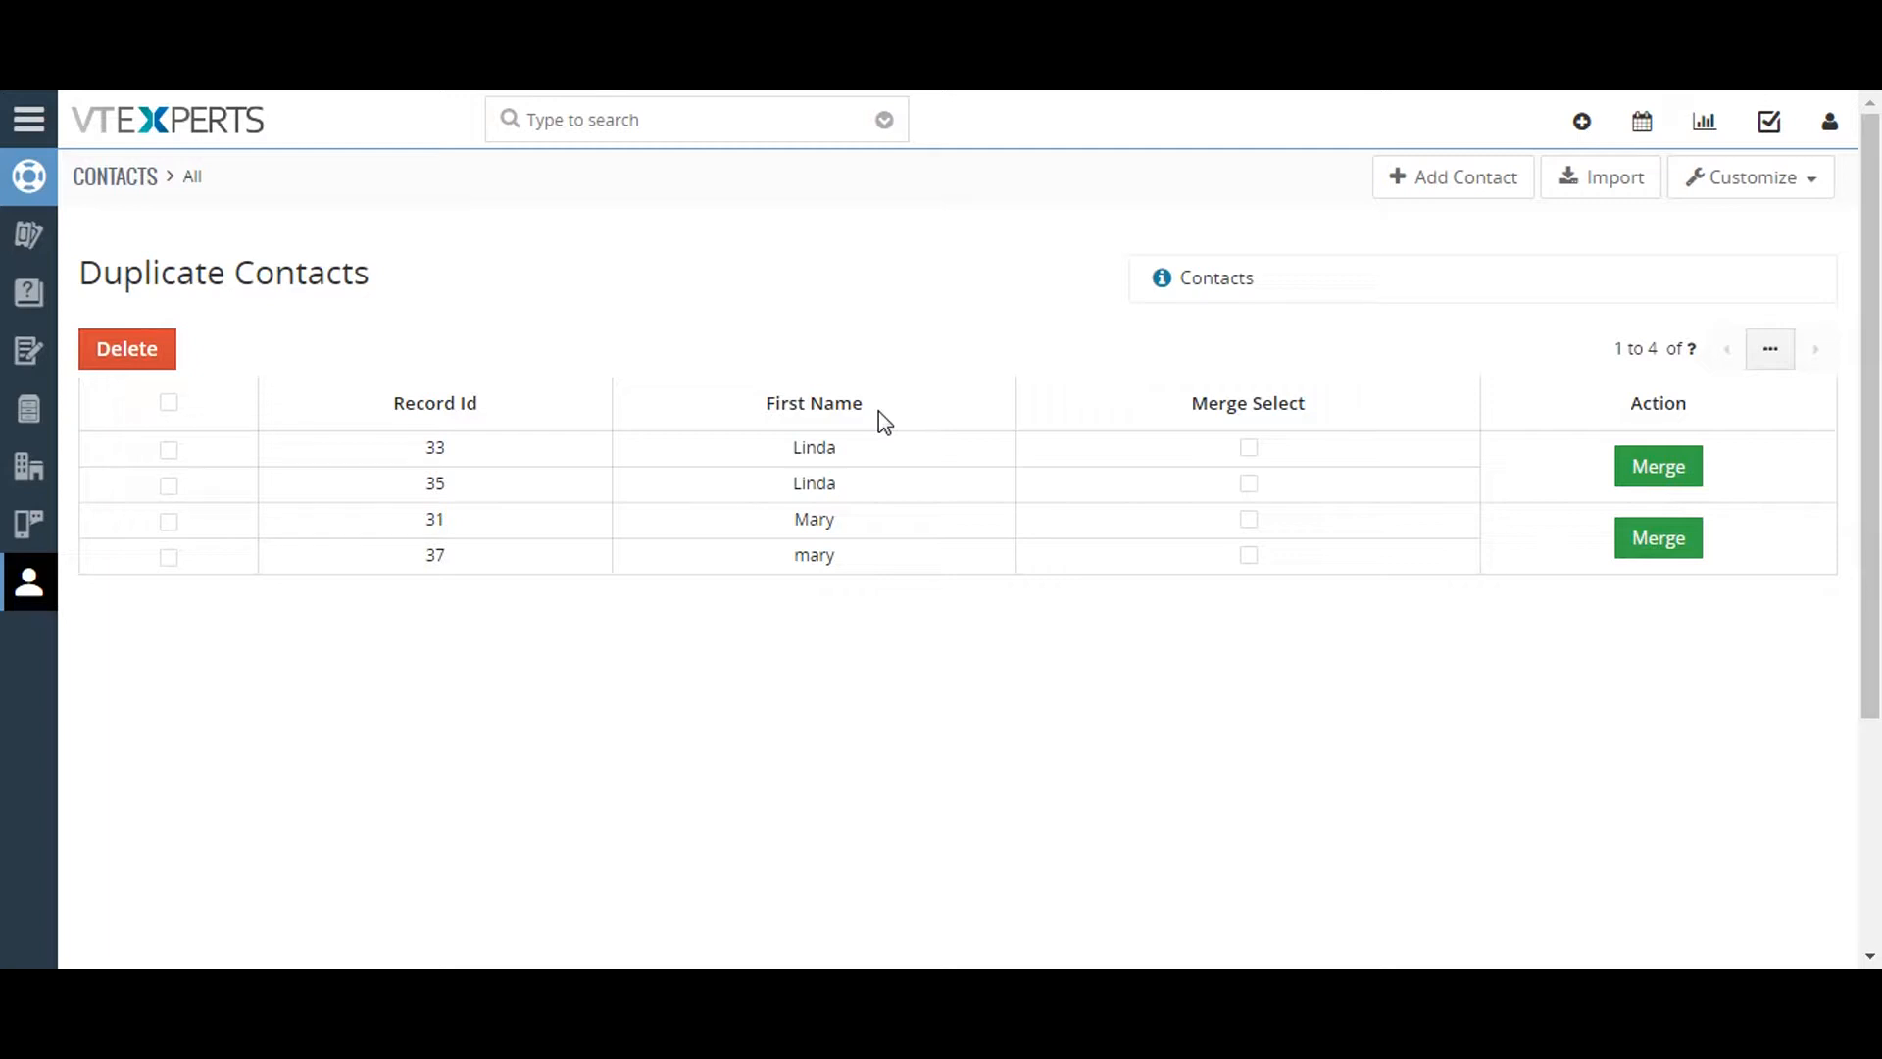
mouse_move(1061, 524)
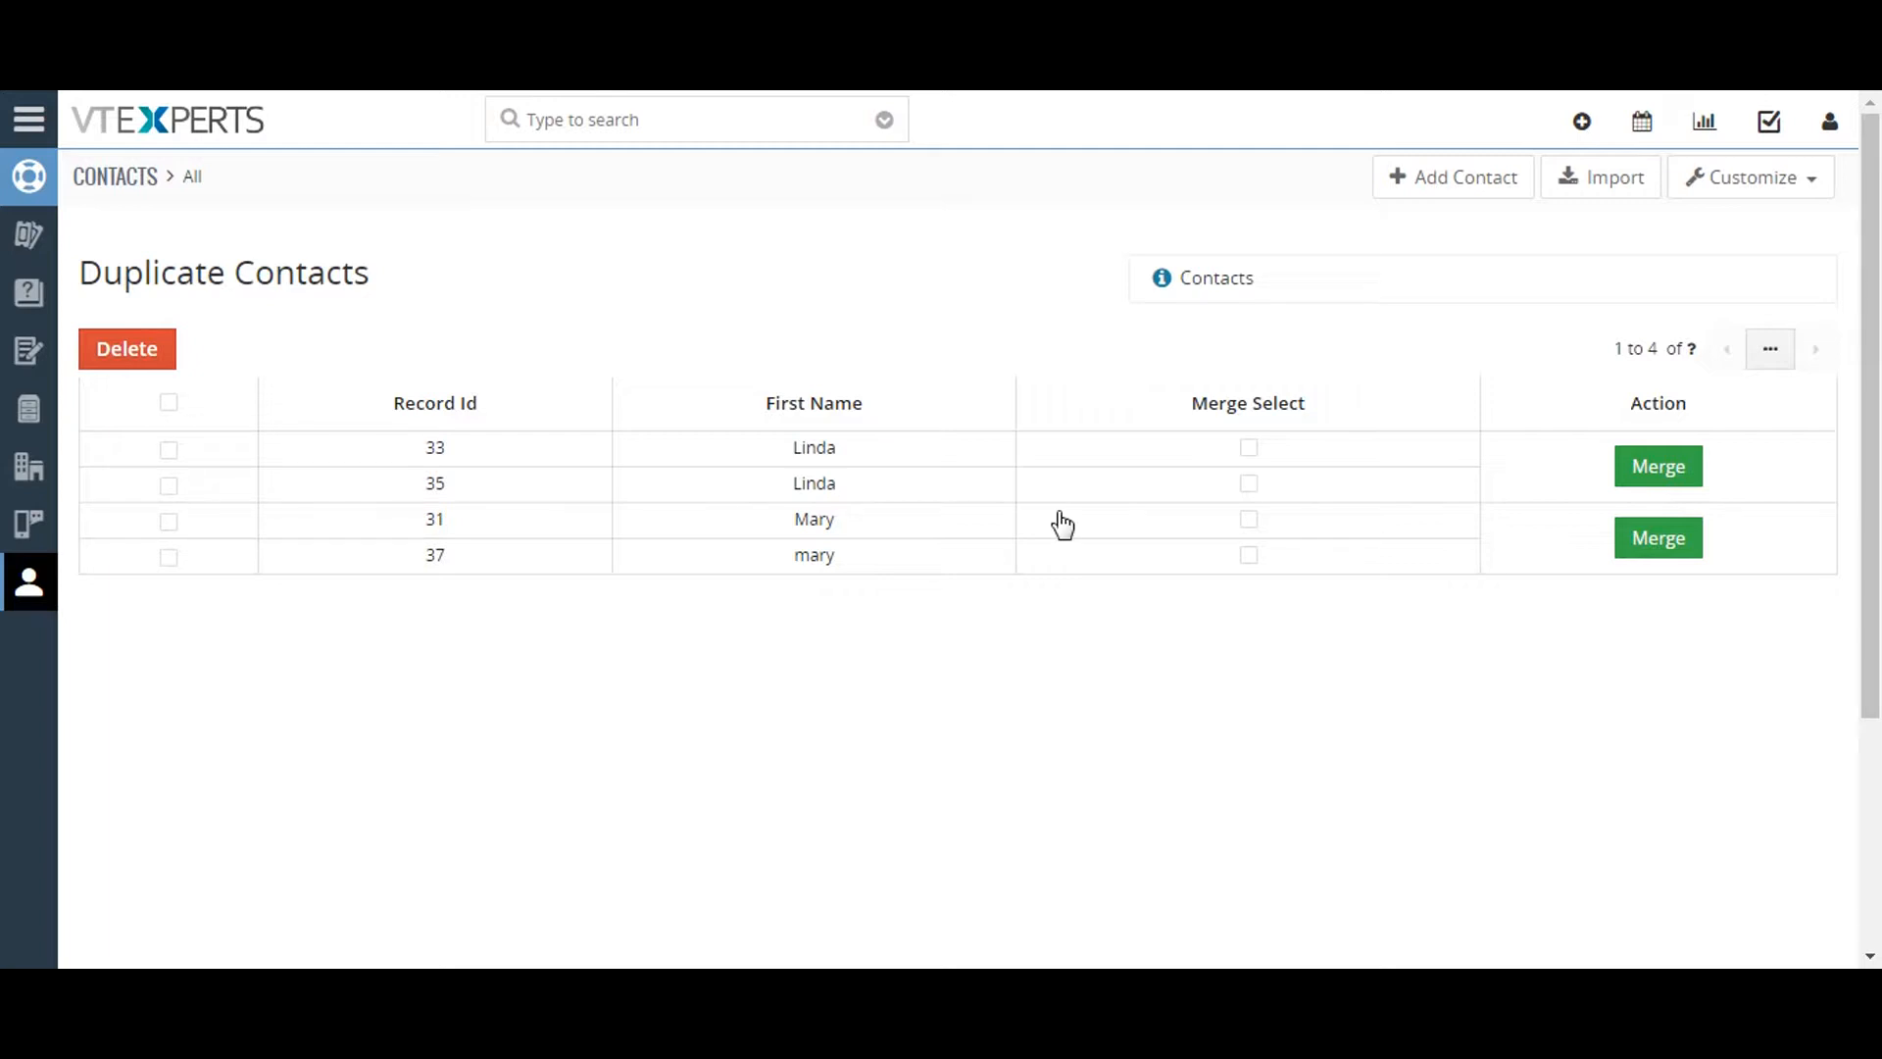
mouse_move(1171, 517)
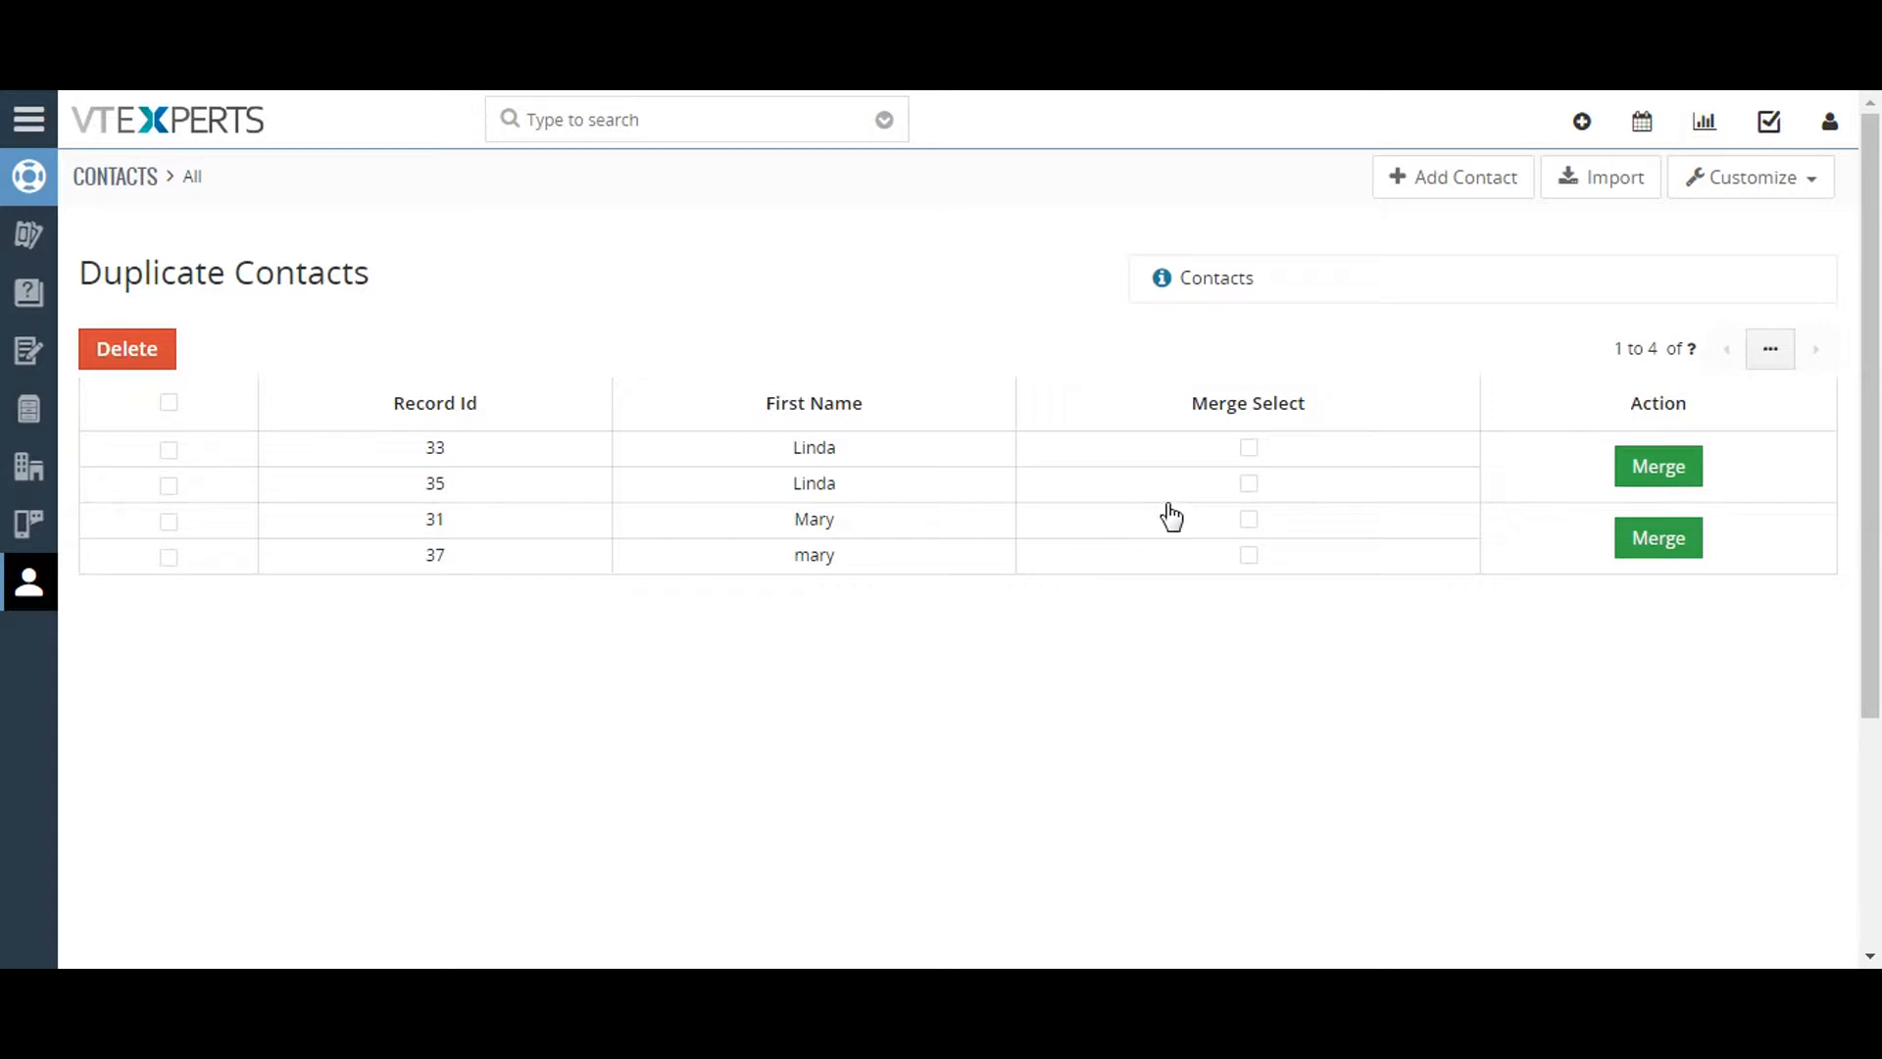
mouse_move(1298, 559)
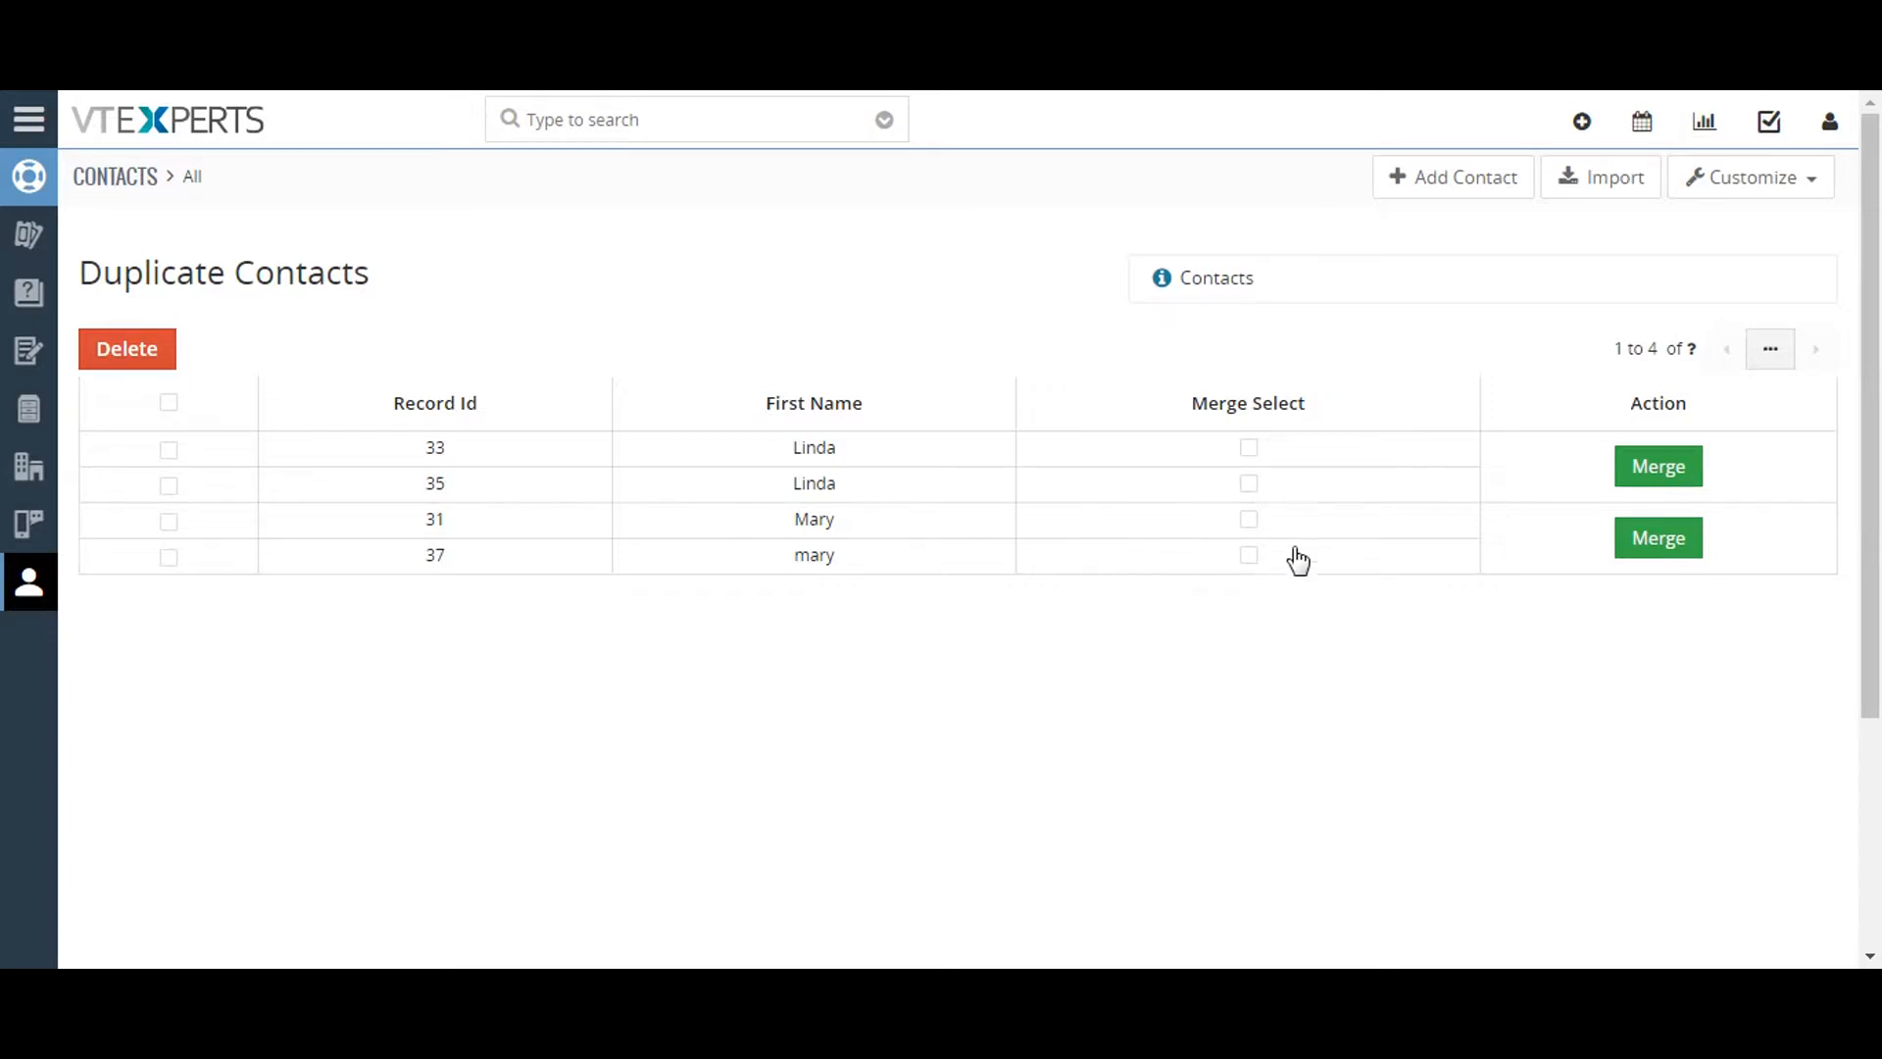
mouse_move(1300, 529)
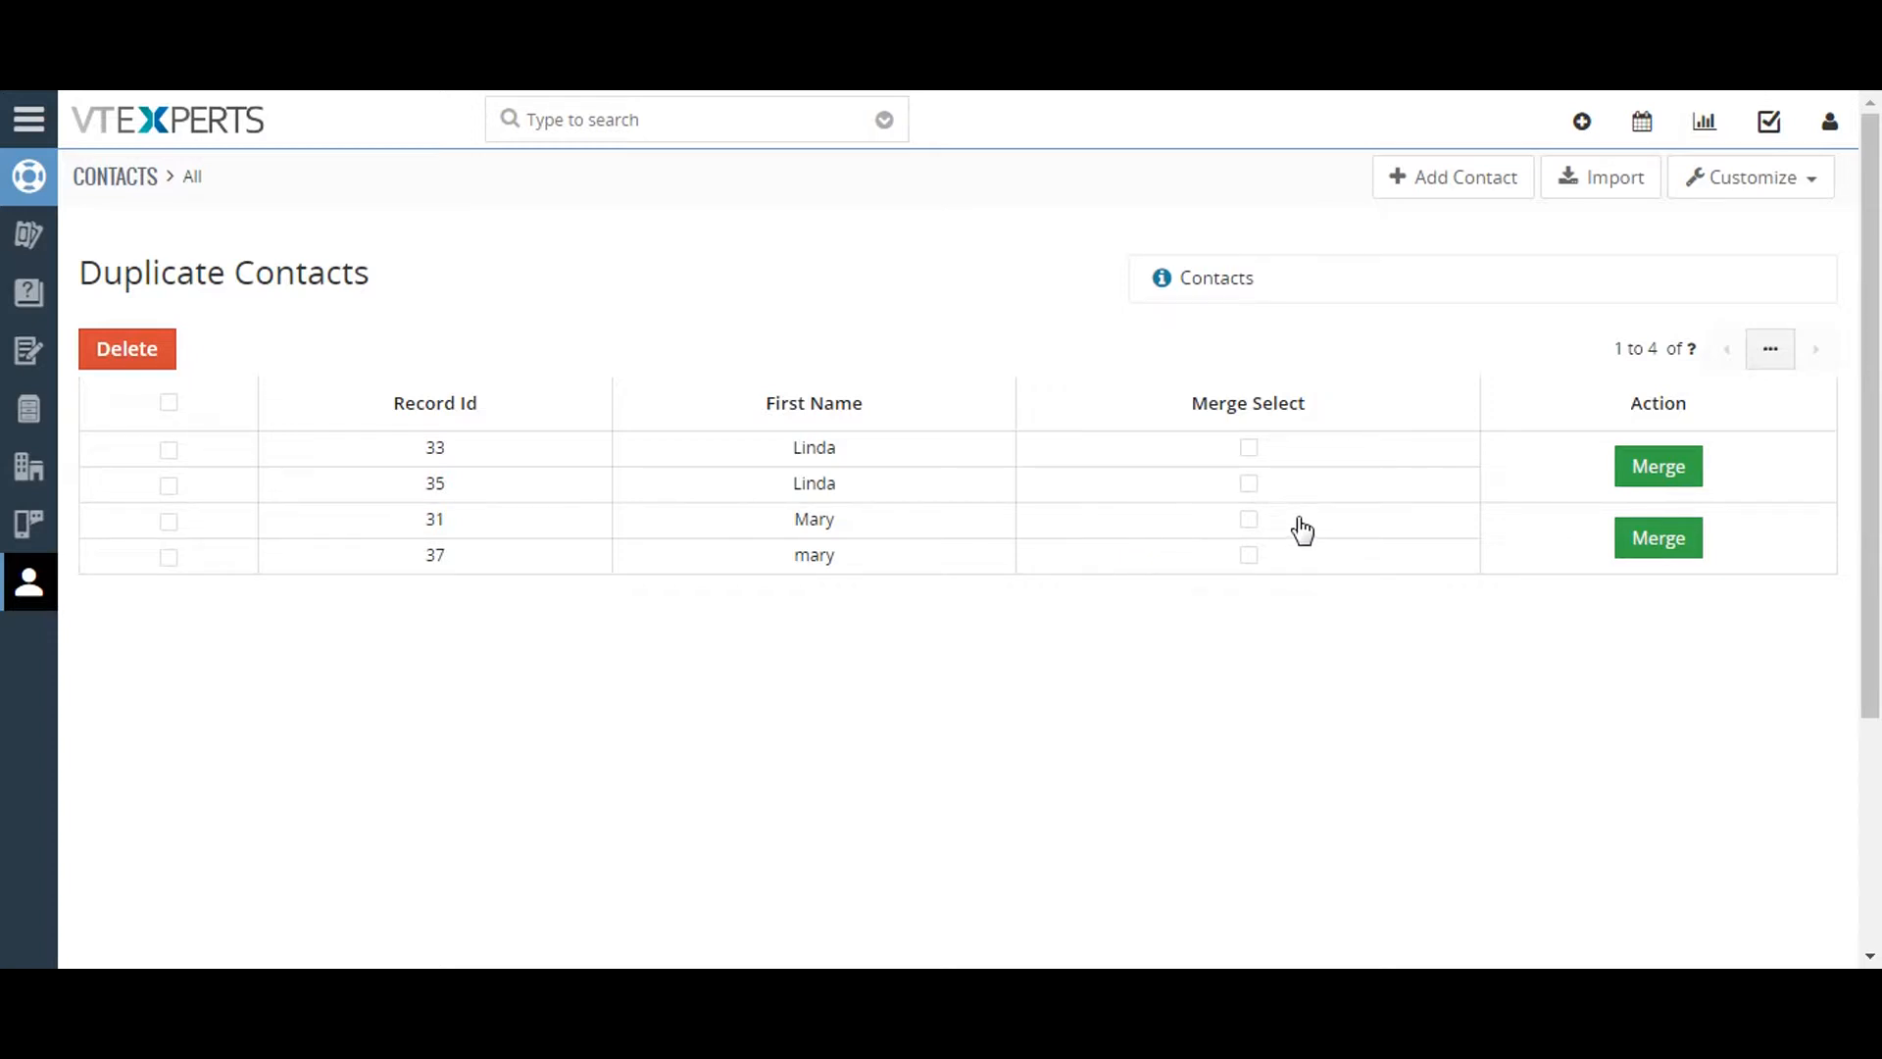
mouse_move(1300, 525)
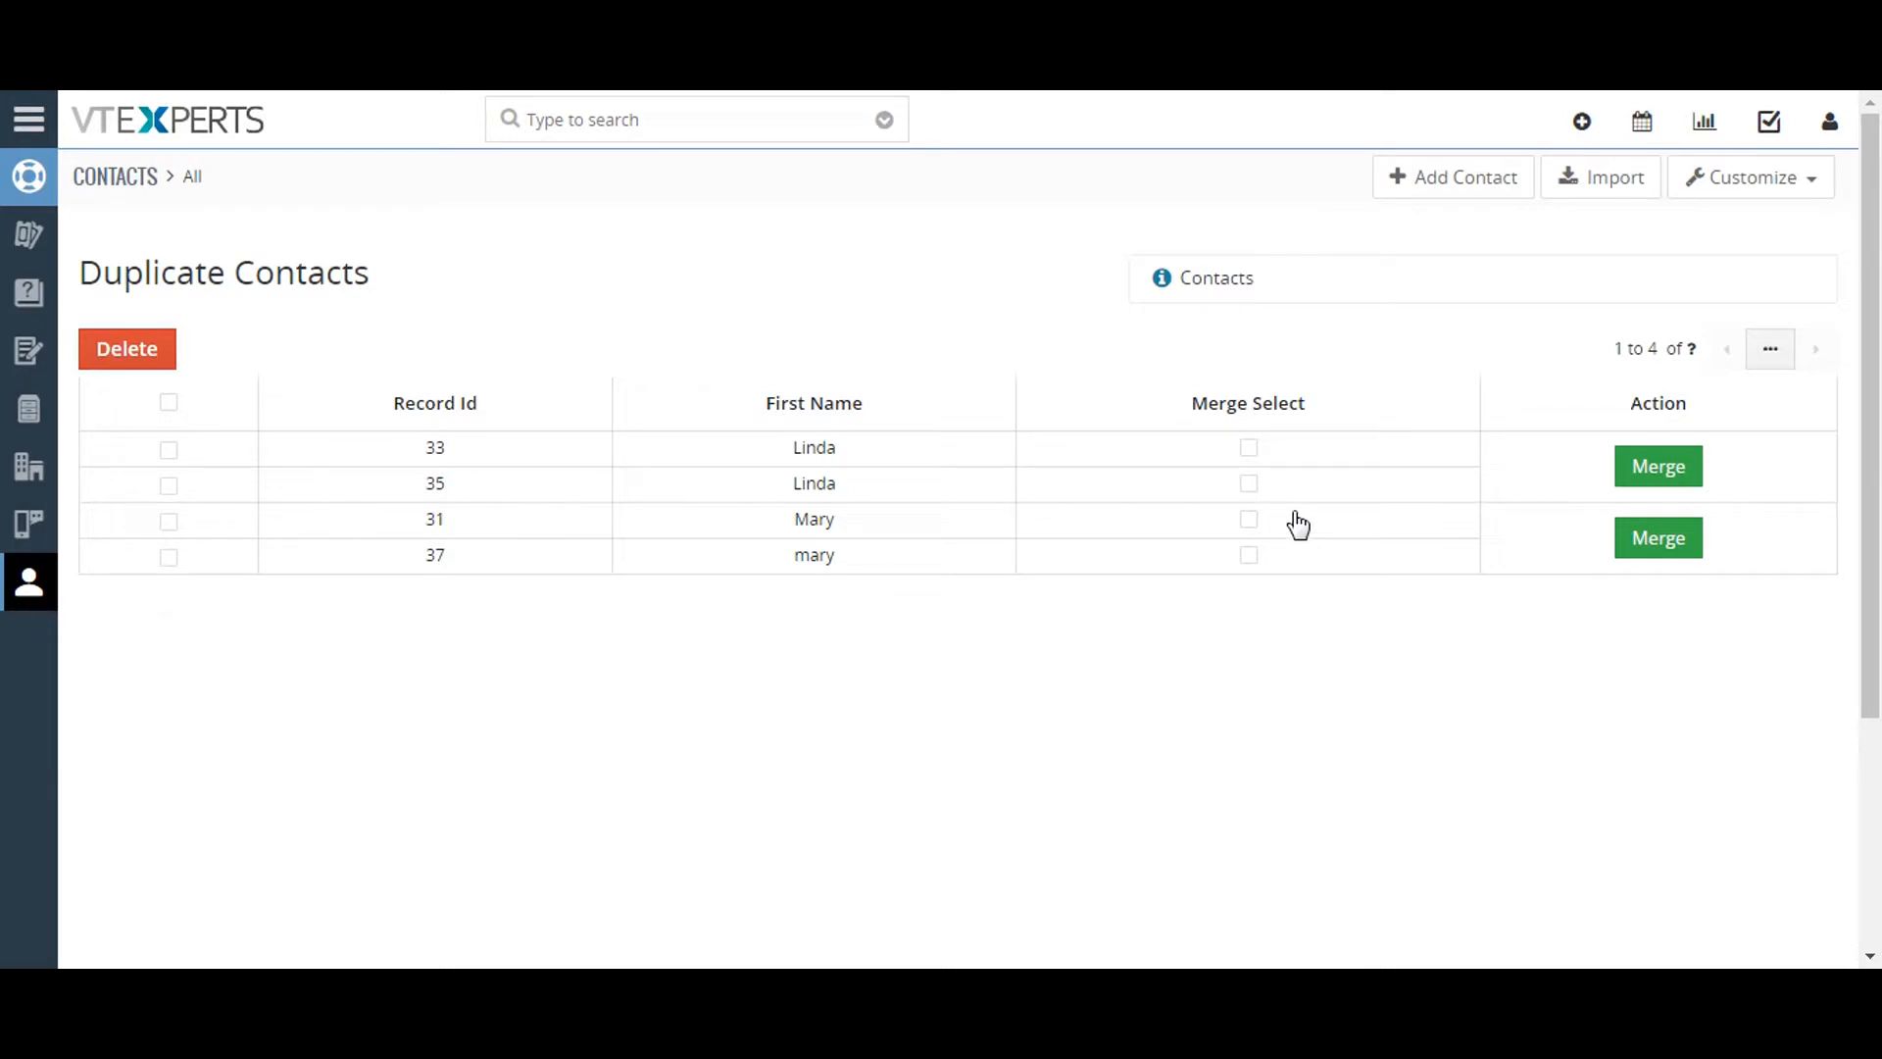
mouse_move(1284, 502)
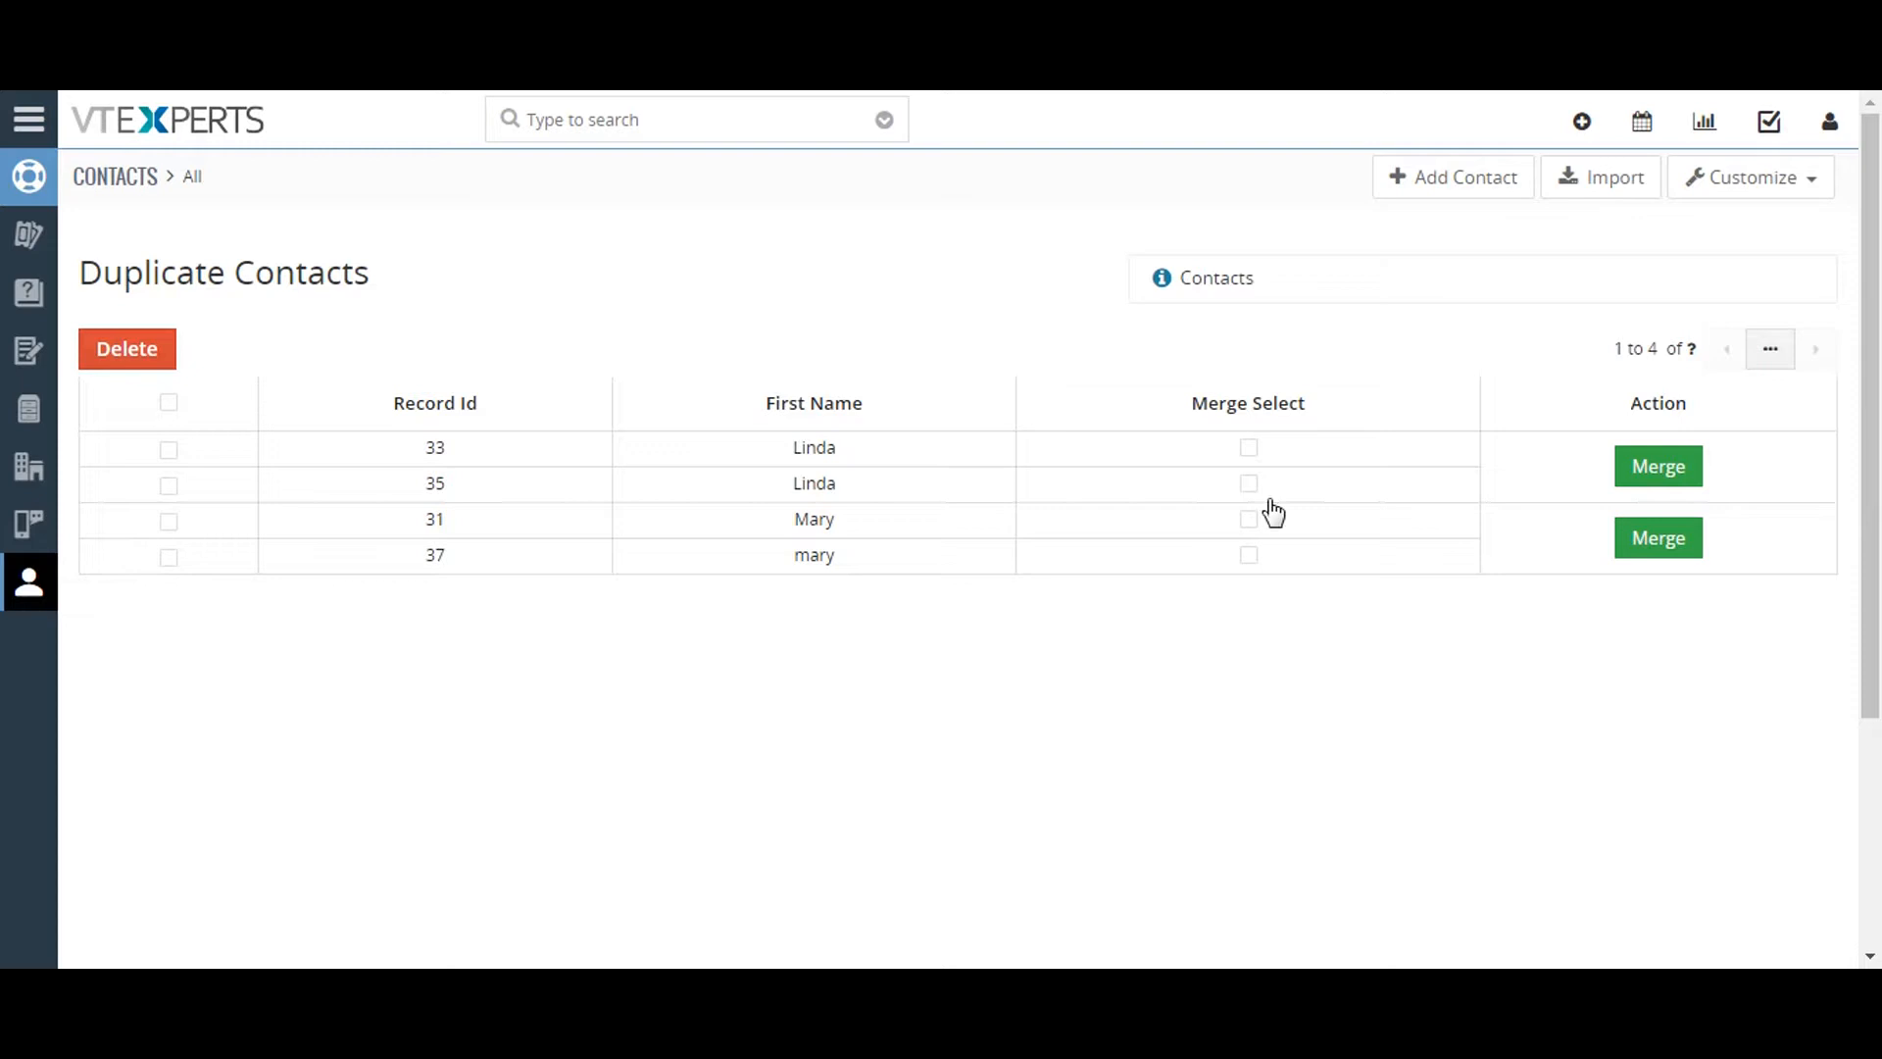
- Tick the Merge Select checkboxes for Linda records 35 and 33
left_click(1249, 482)
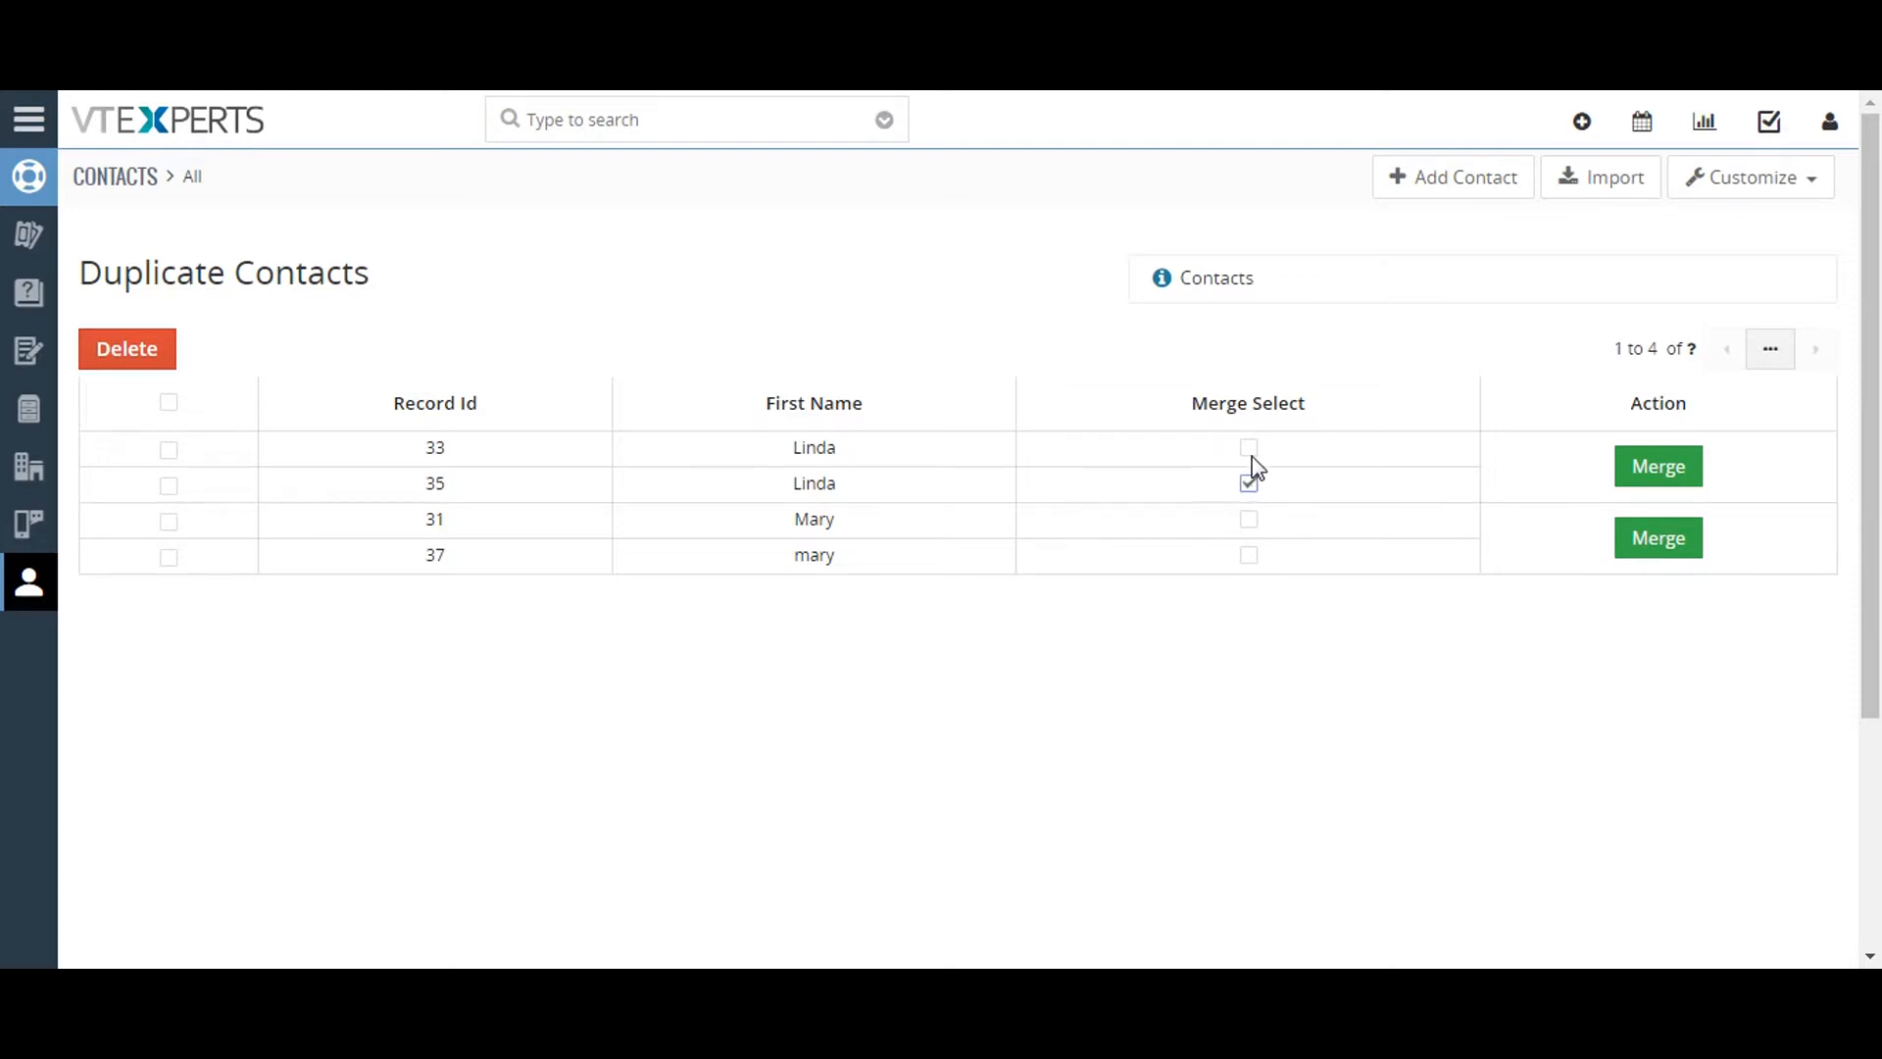
left_click(1249, 447)
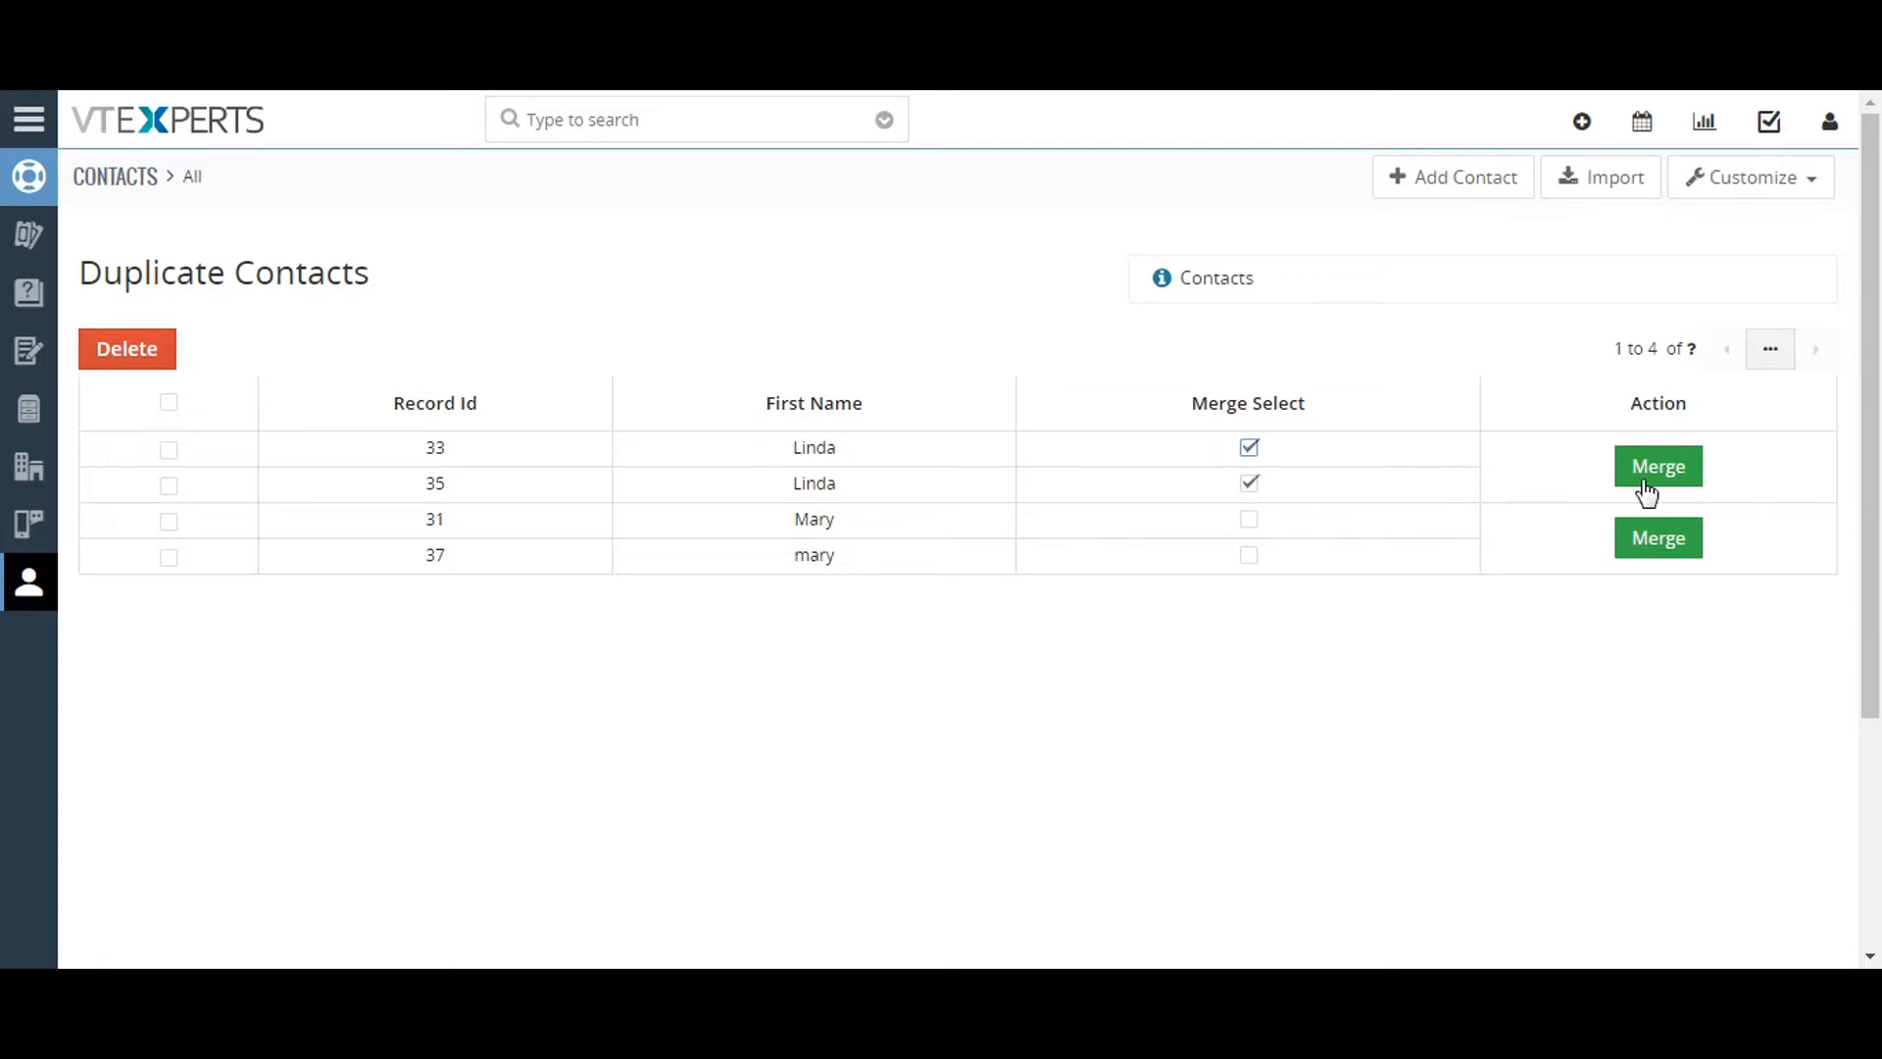
- Merge Linda records 33 and 35, keeping Record #1's field values
left_click(1658, 466)
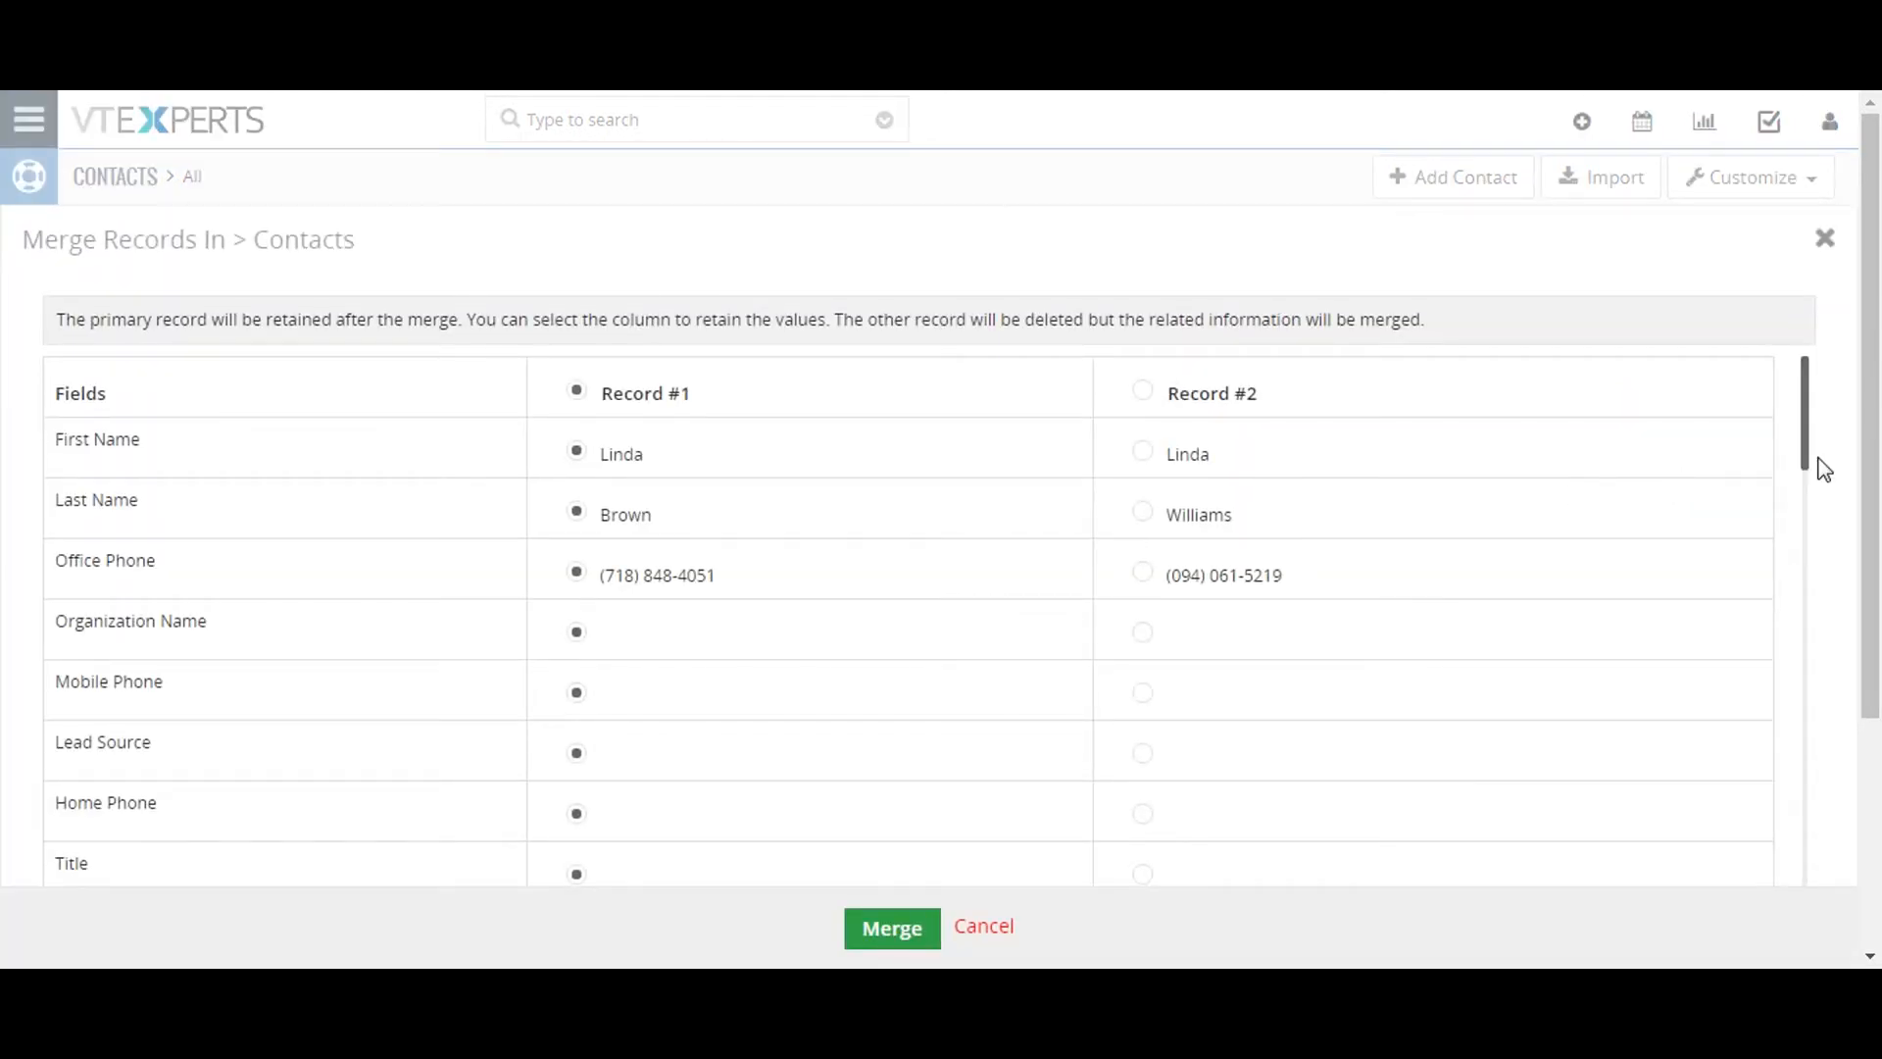
scroll("down", 3)
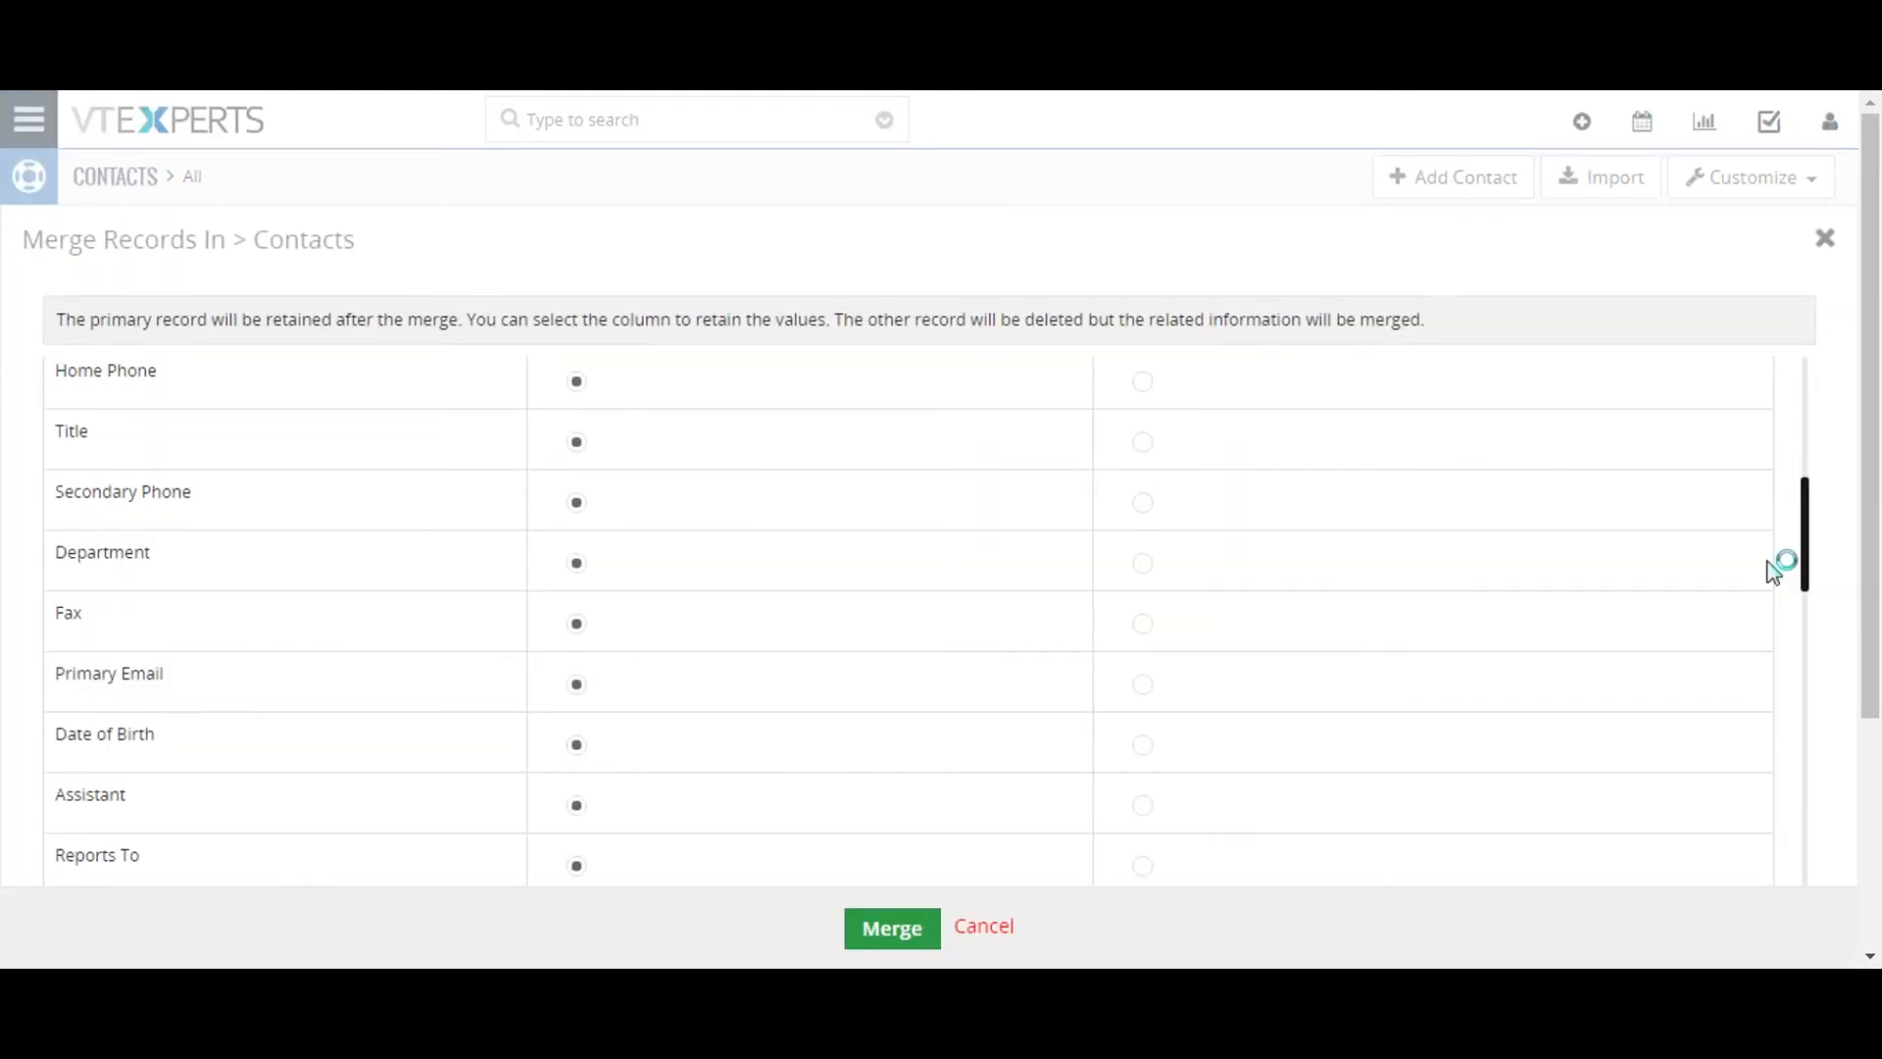
scroll("down", 3)
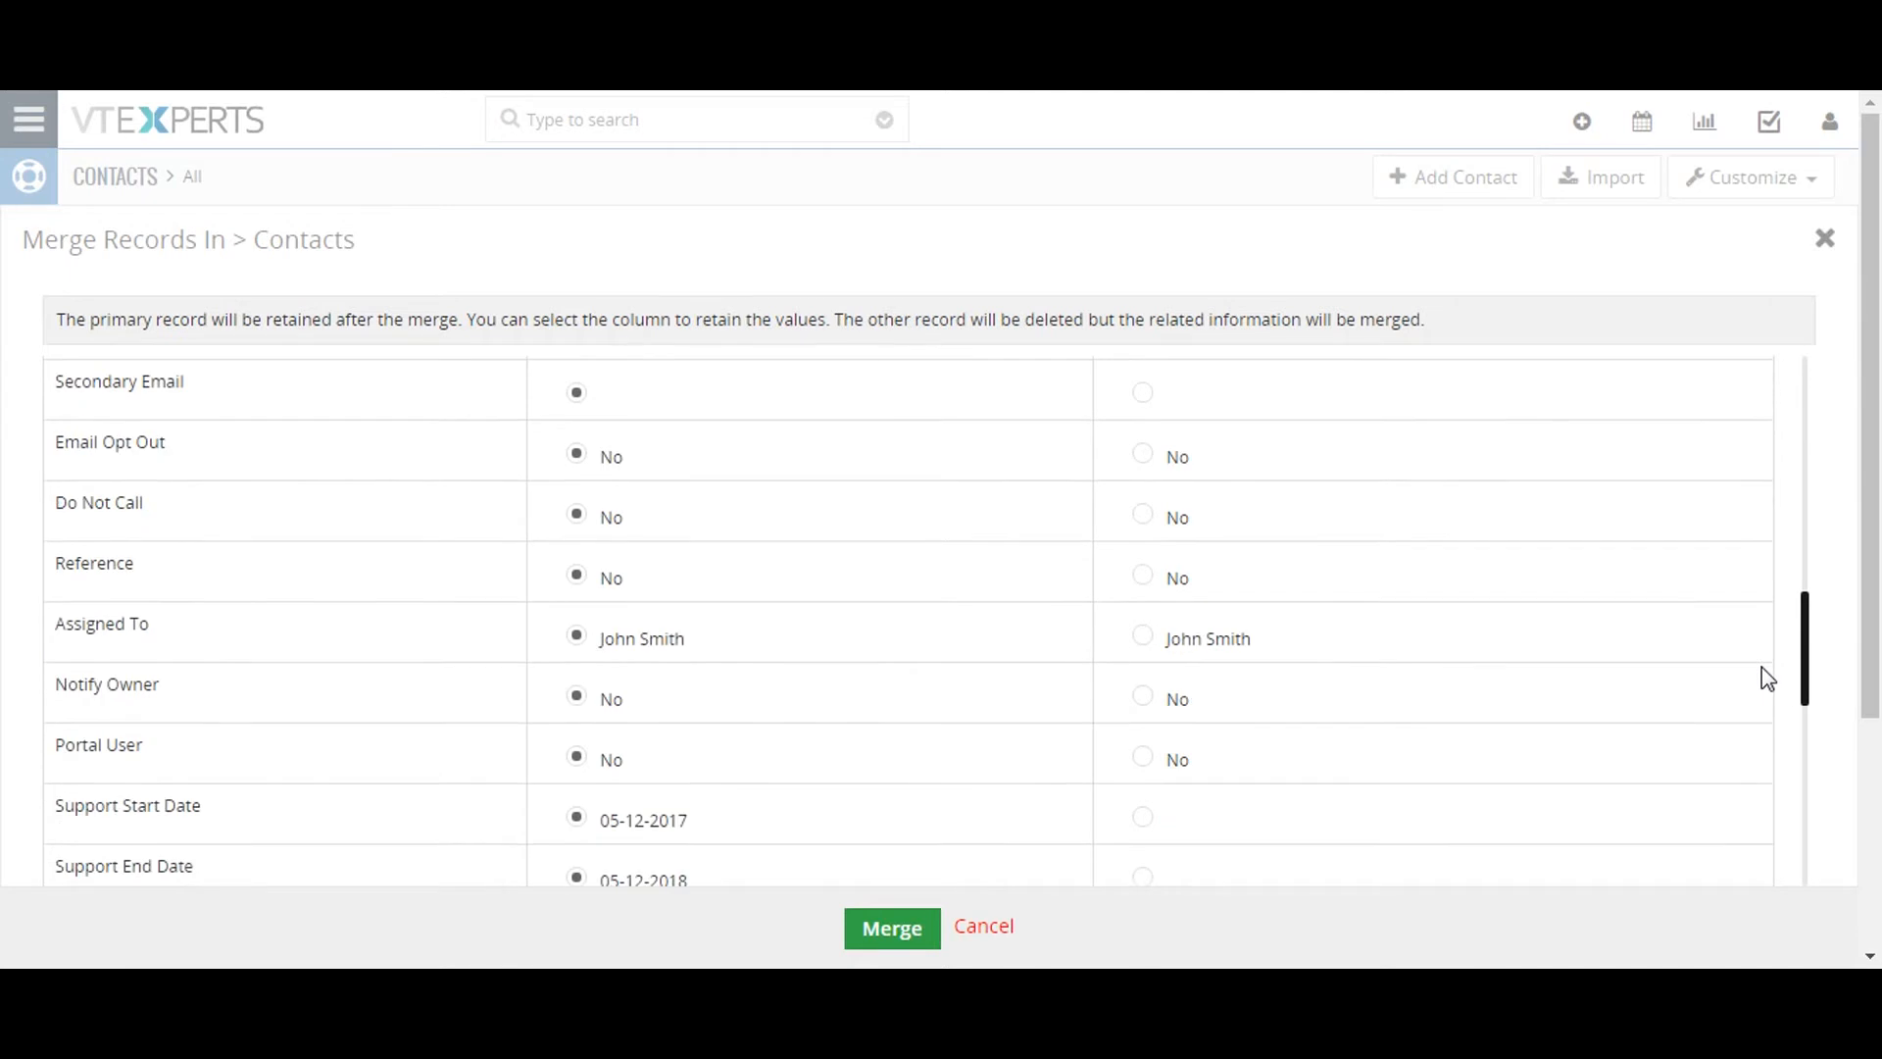
scroll("down", 3)
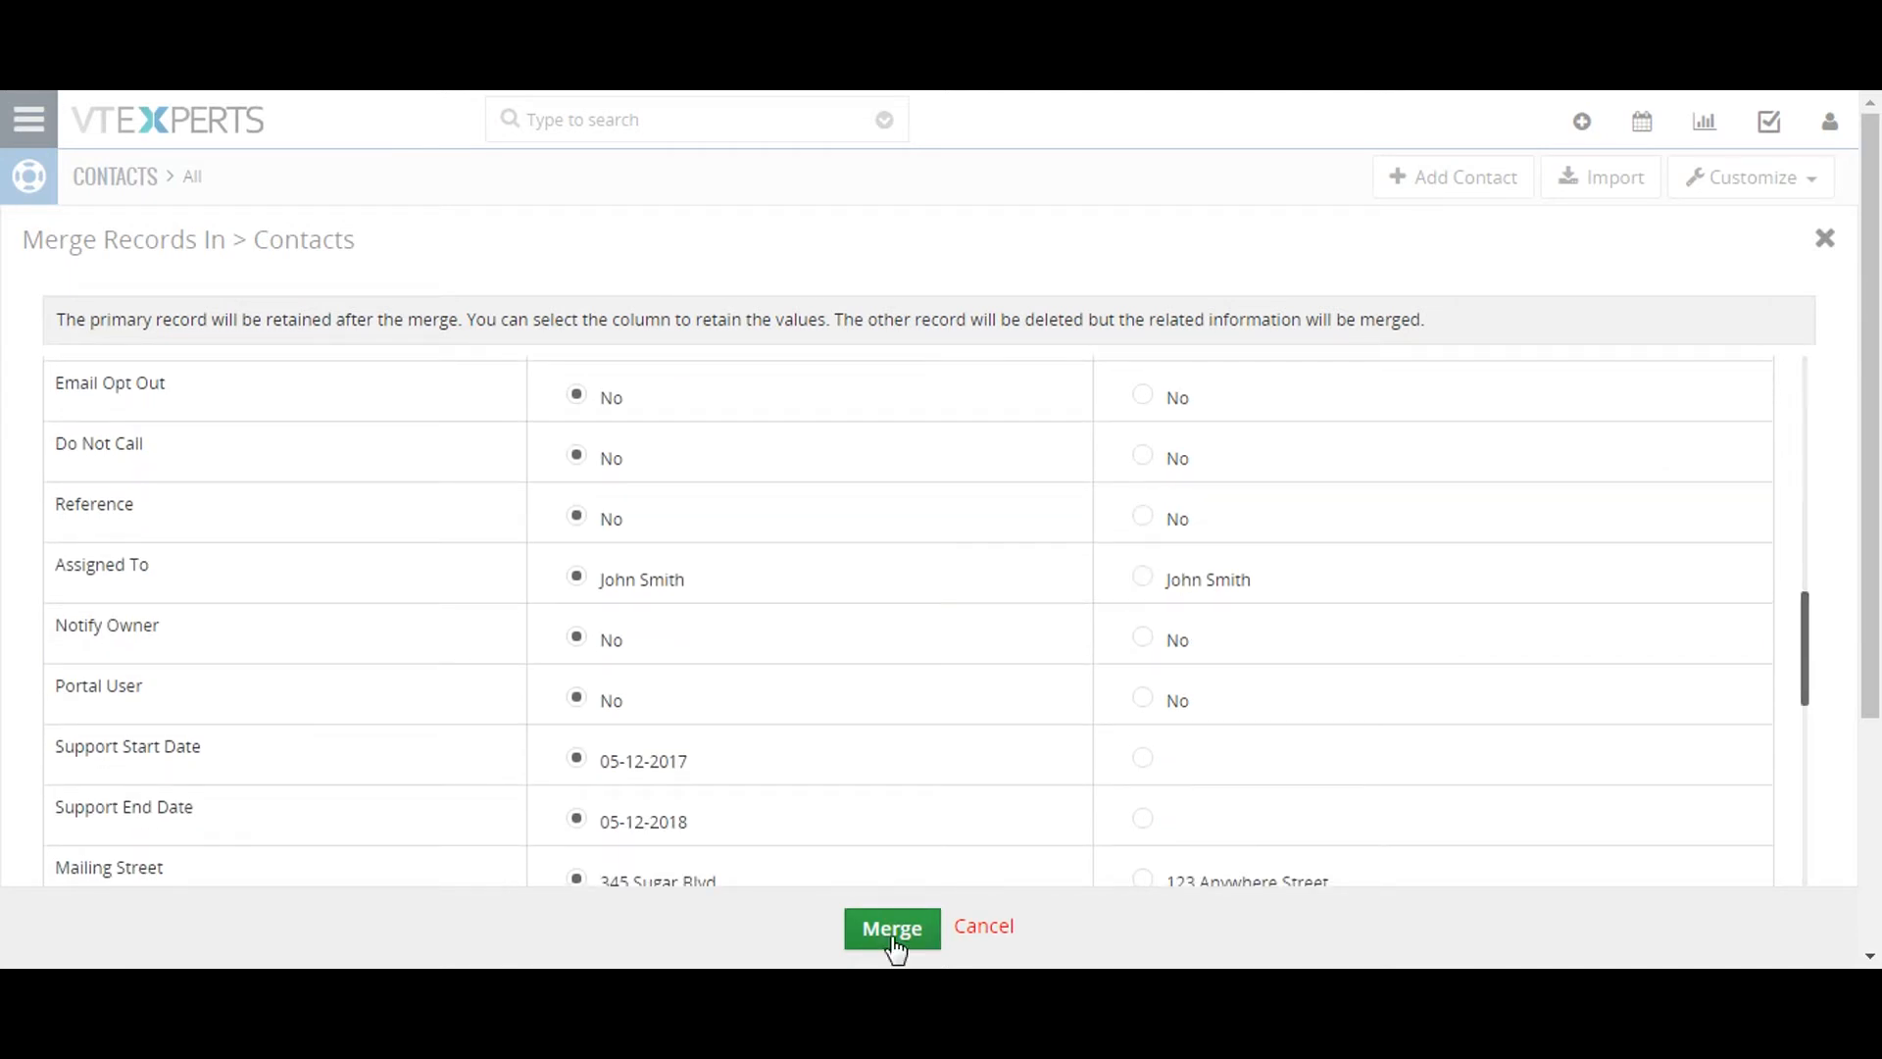
left_click(892, 929)
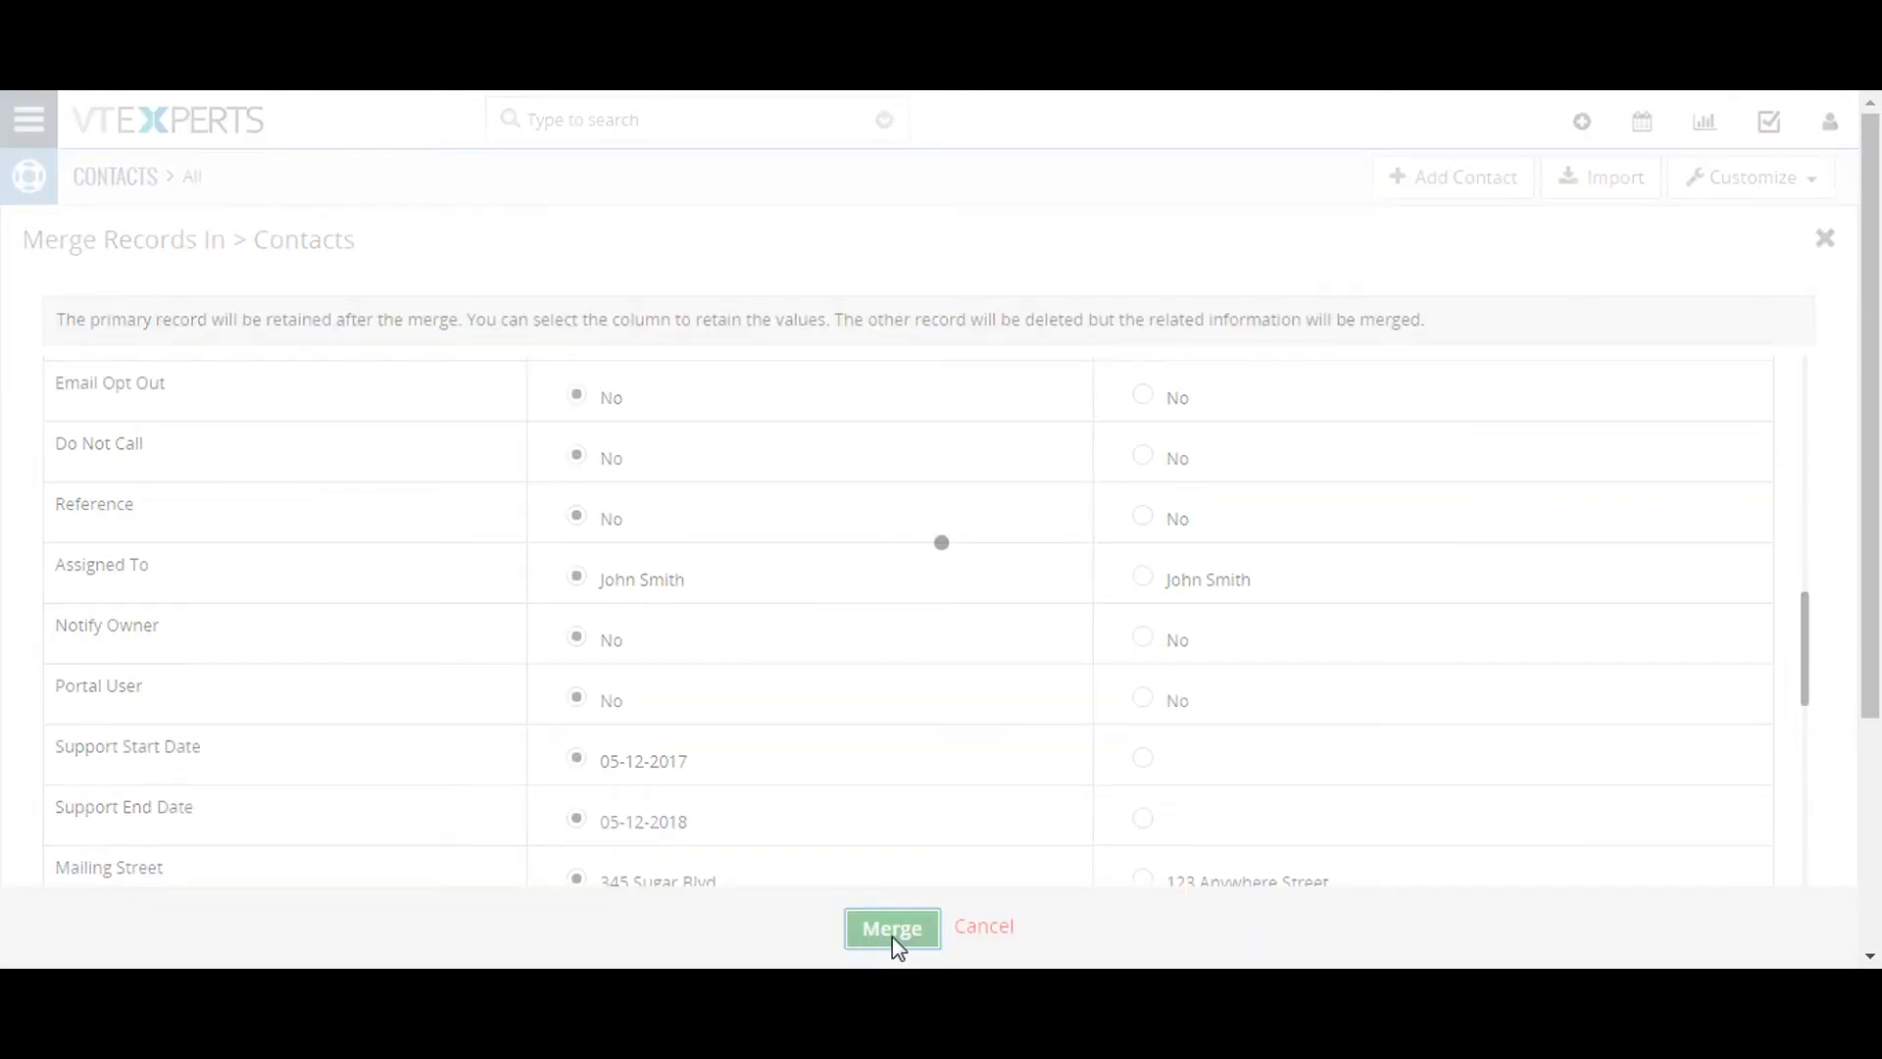
left_click(891, 929)
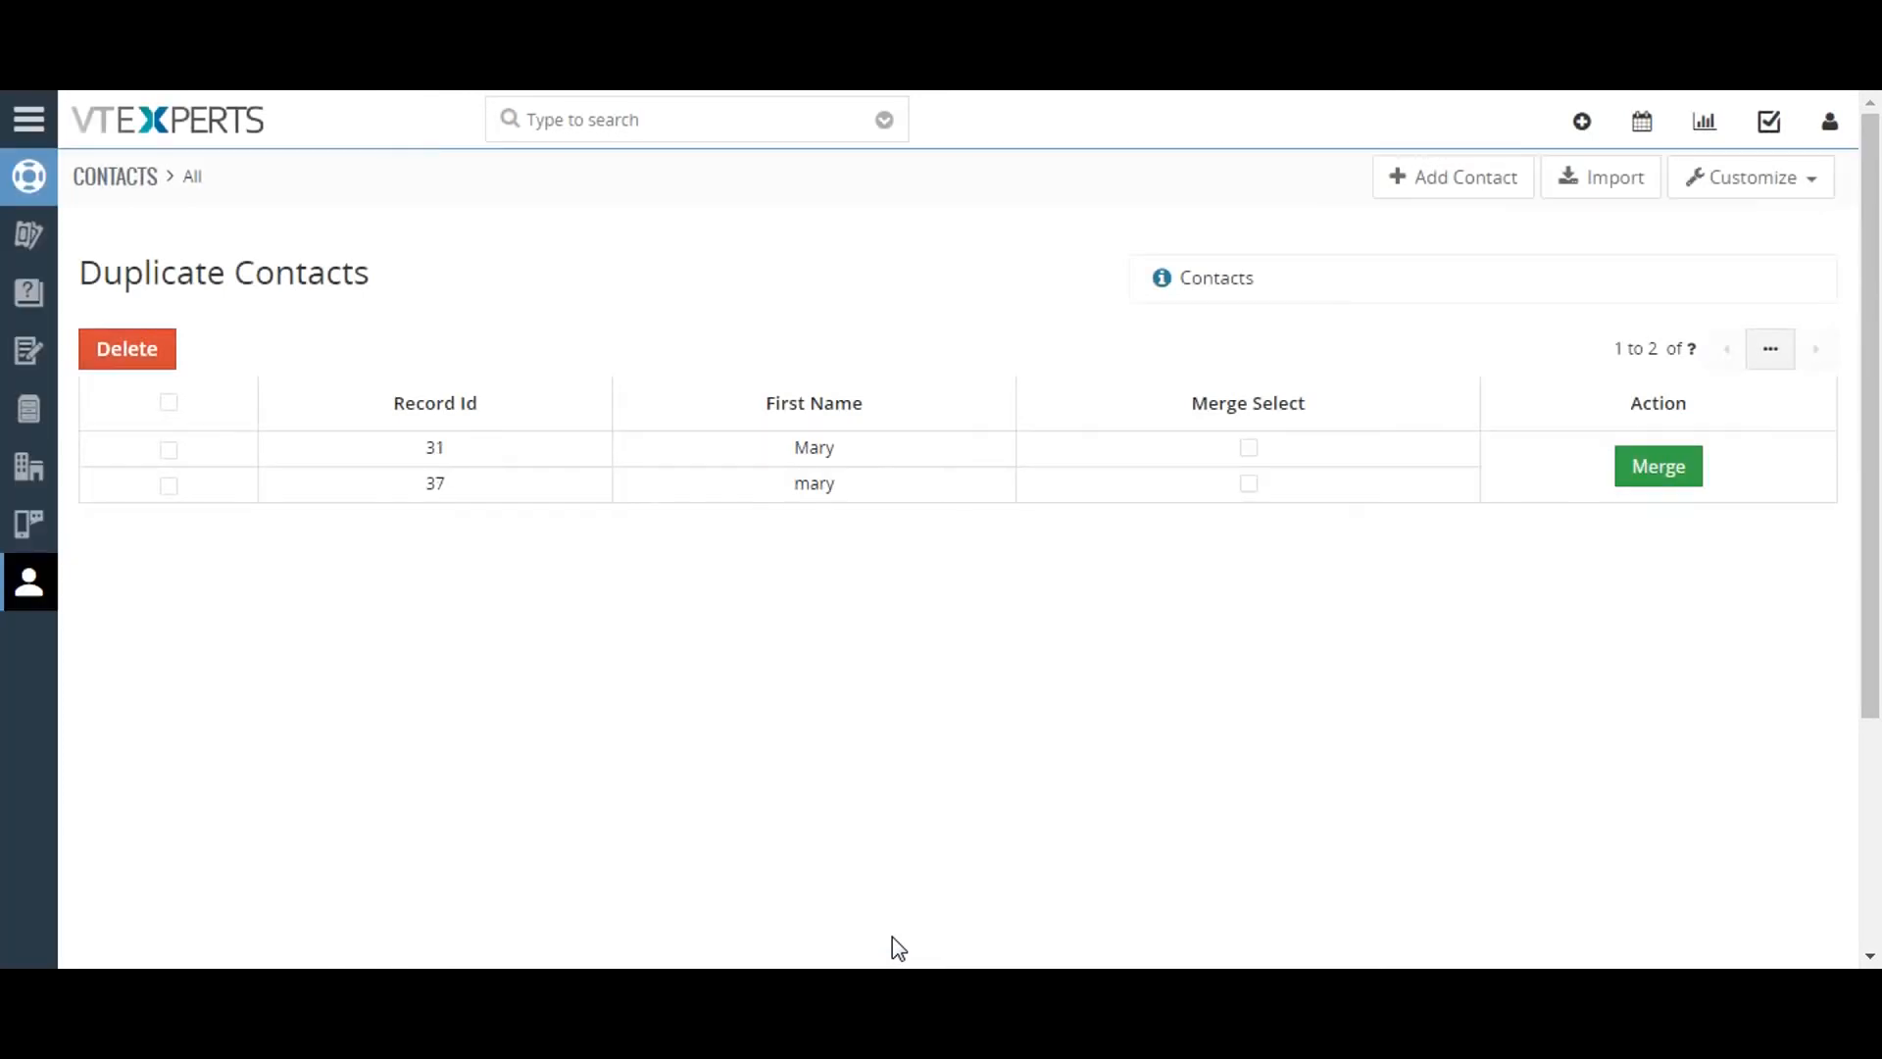
mouse_move(611, 715)
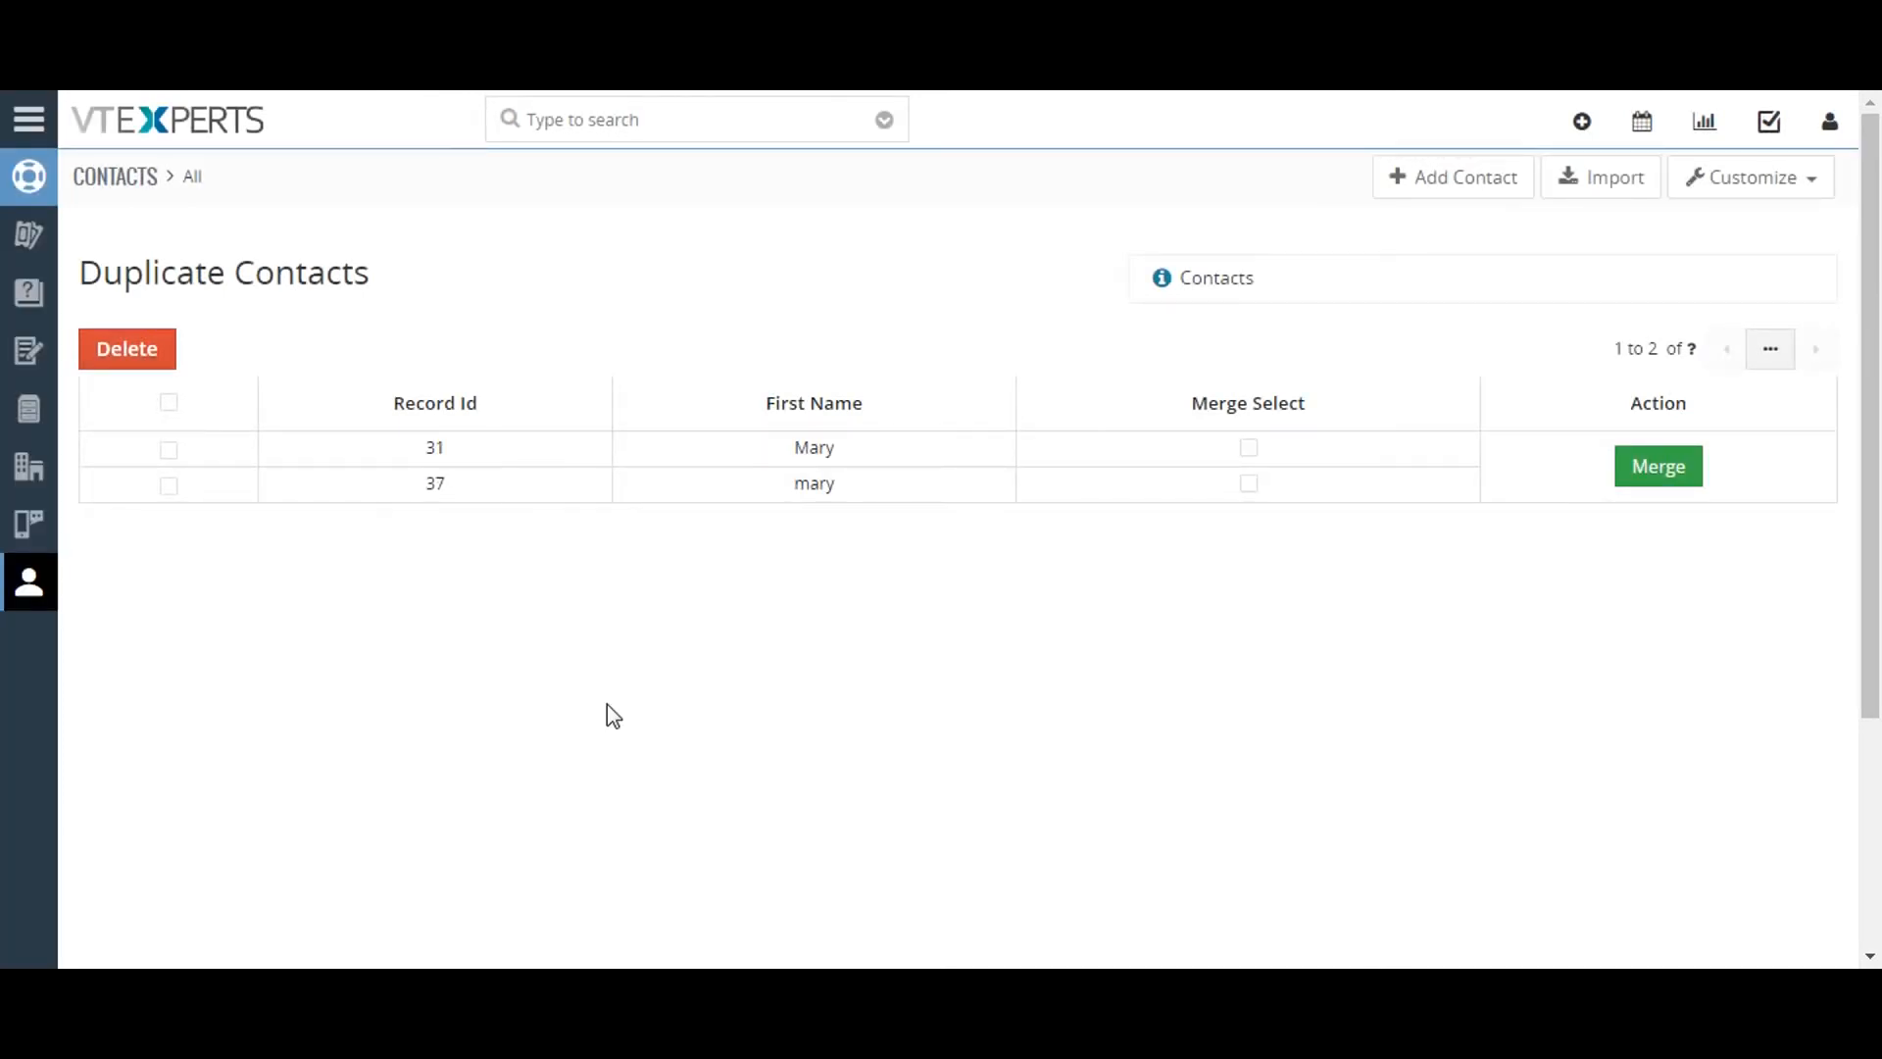
mouse_move(583, 704)
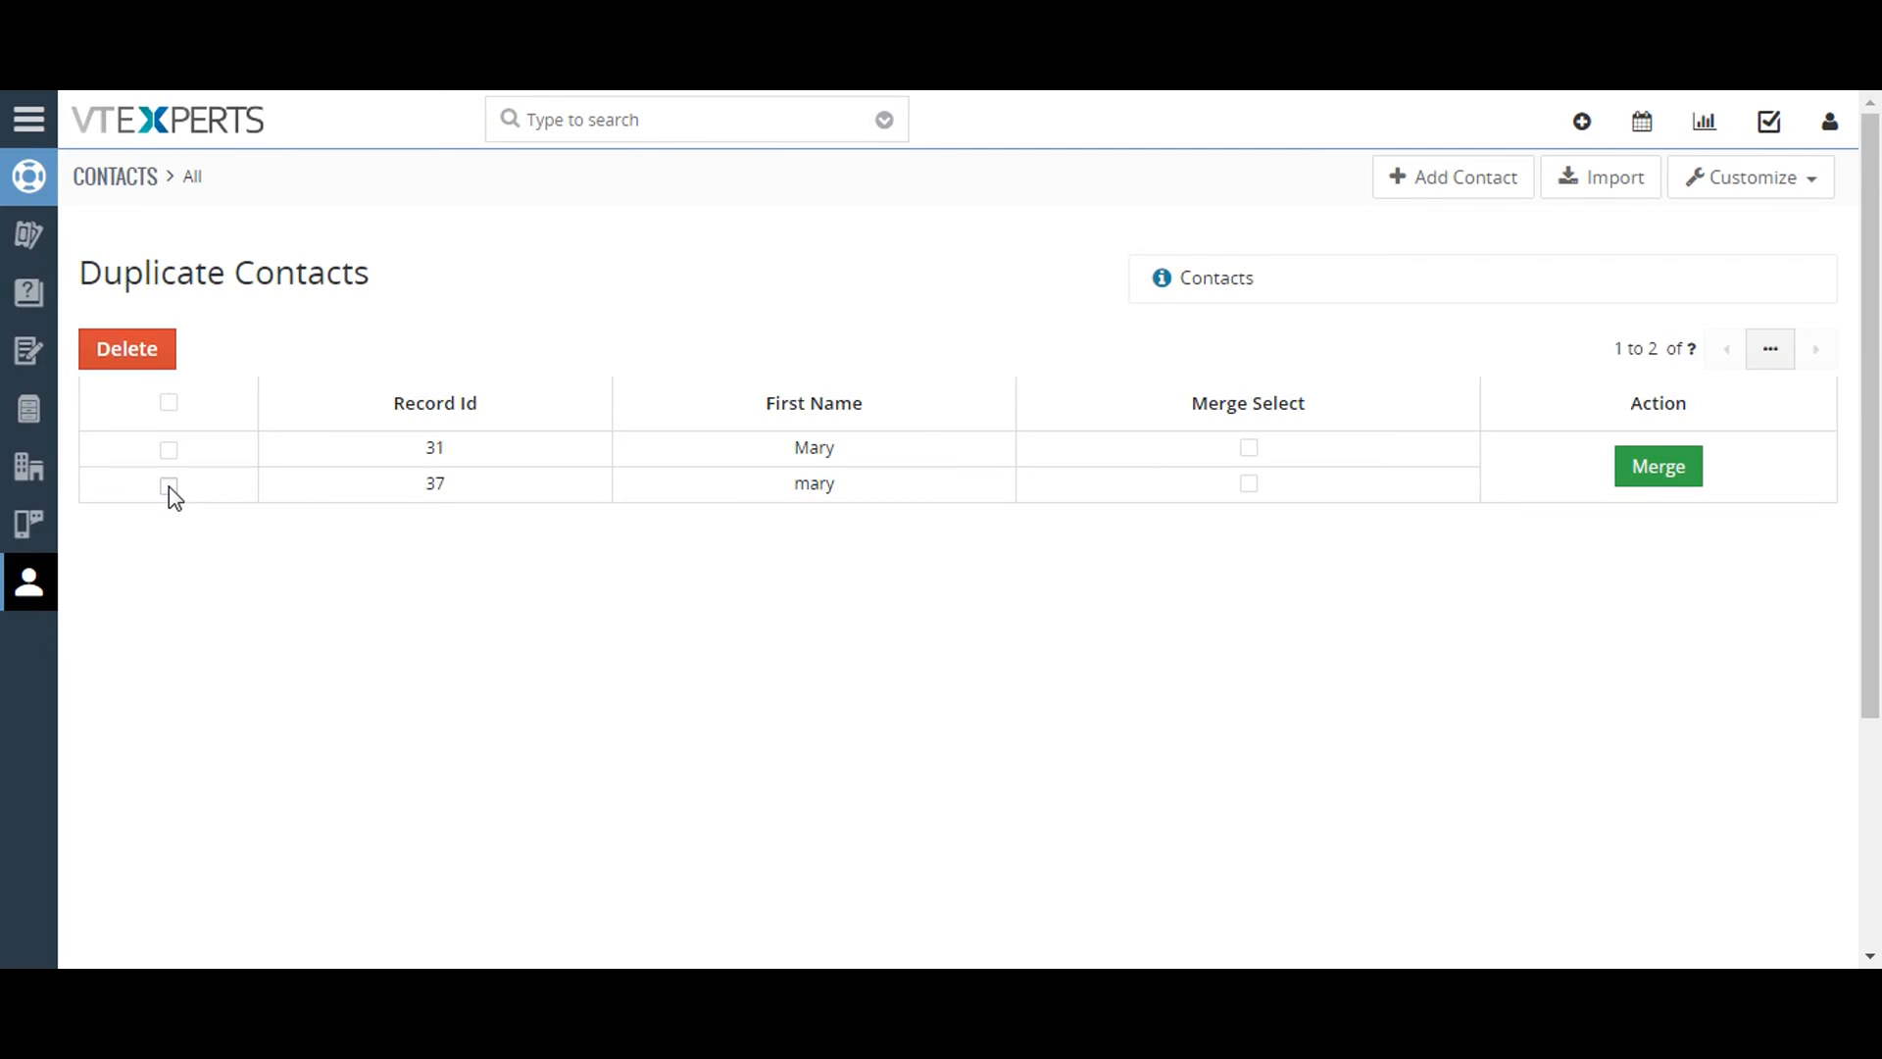
- Tick the checkbox for lowercase mary, record 37, in the duplicate results
left_click(168, 482)
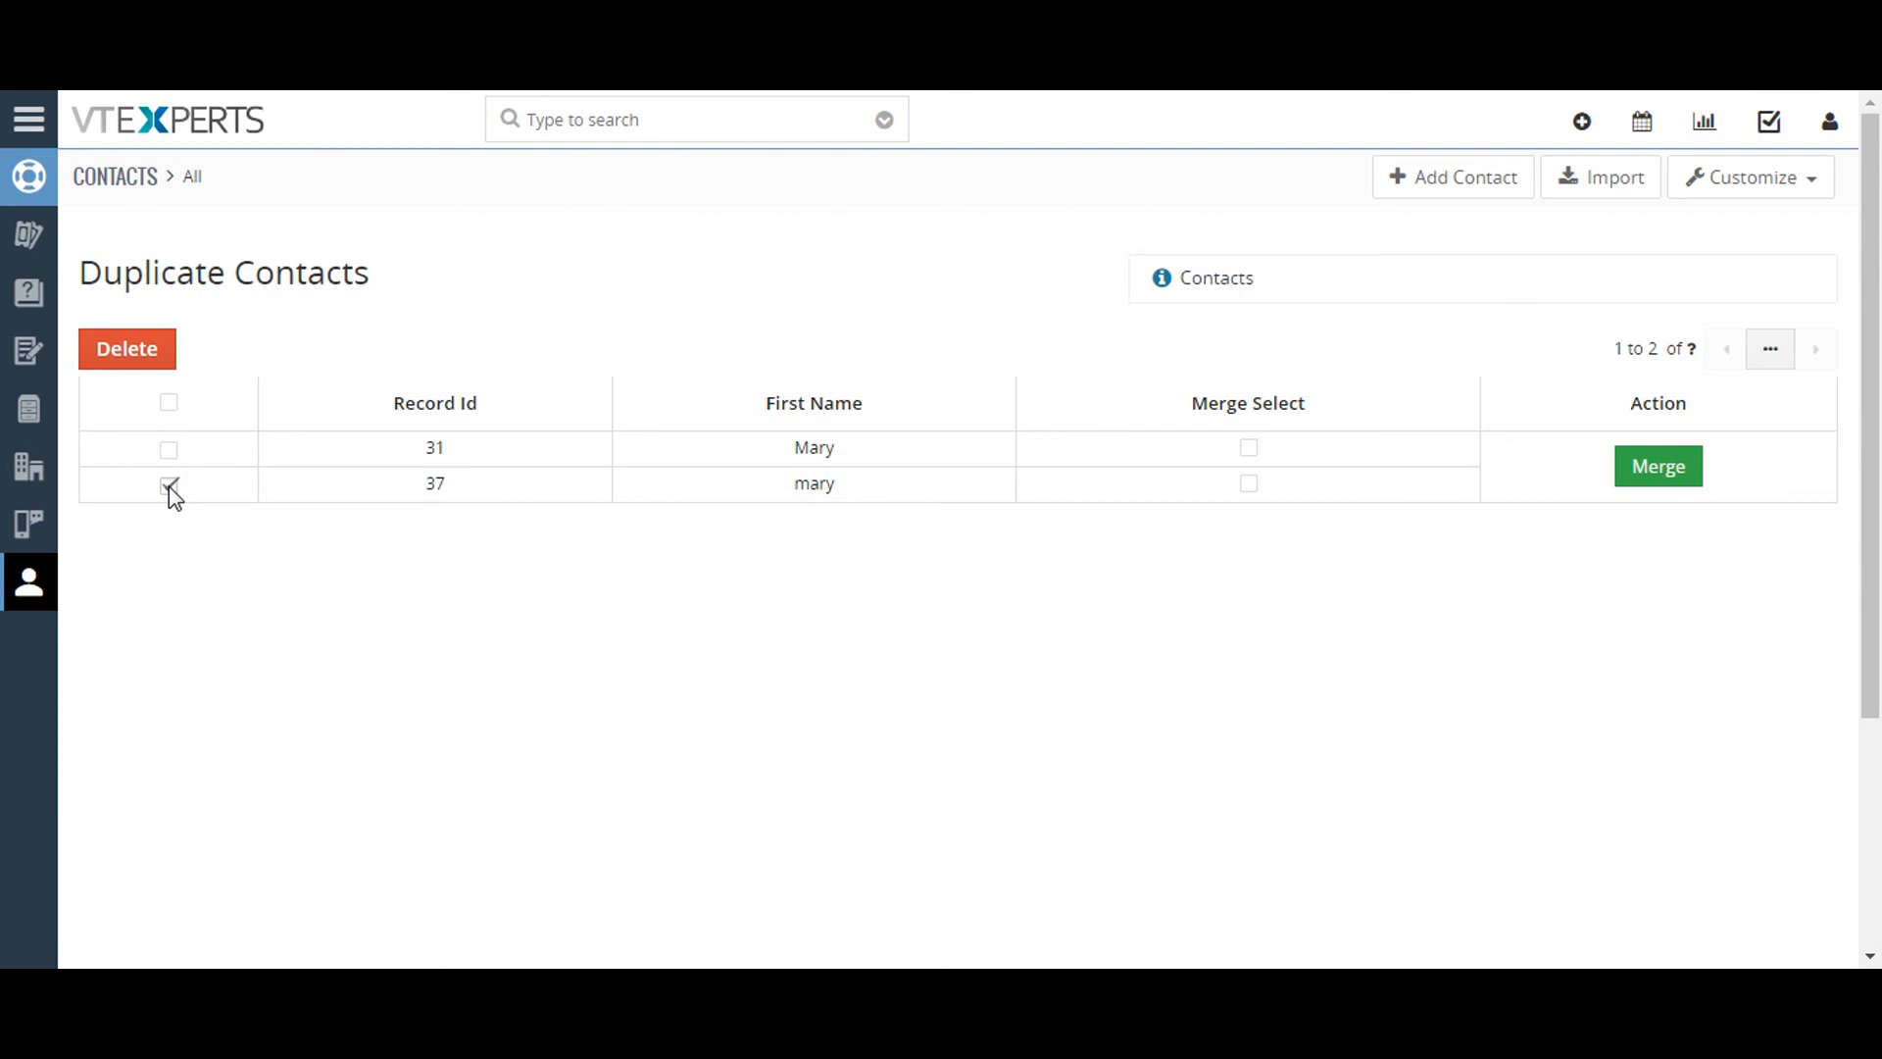